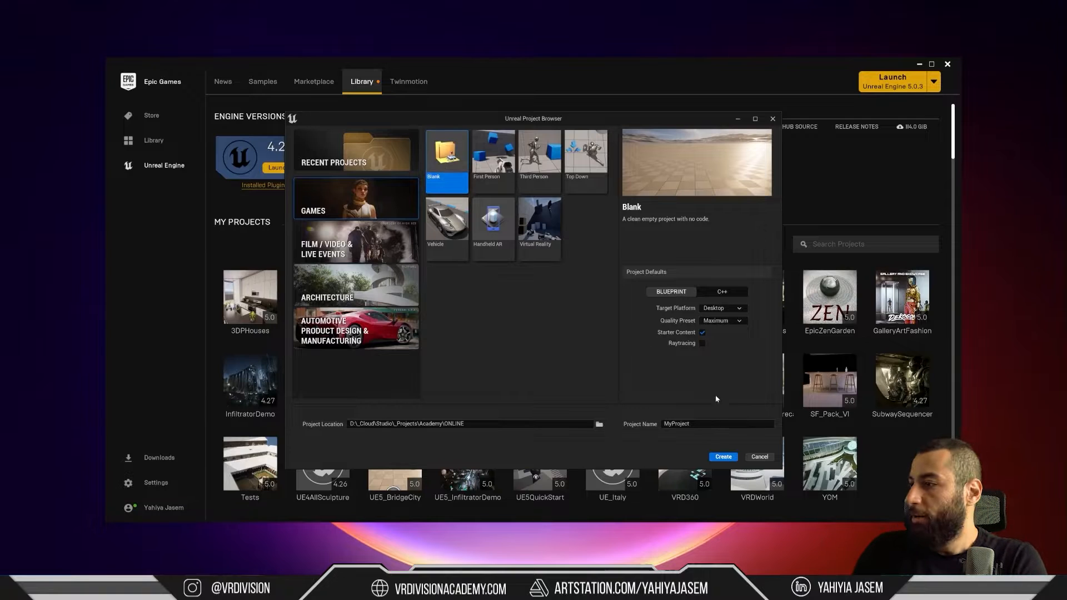
Step: Name the new Blank-template project 'modeling' and create it
{"action": "type", "text": "modeling"}
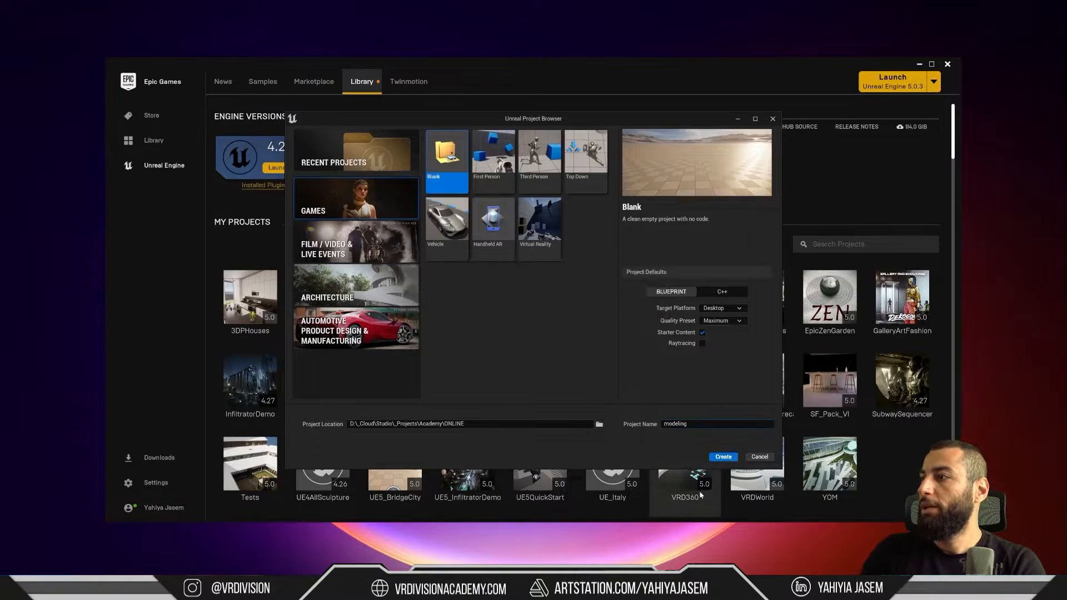
{"action": "left_click", "coordinate": [758, 456]}
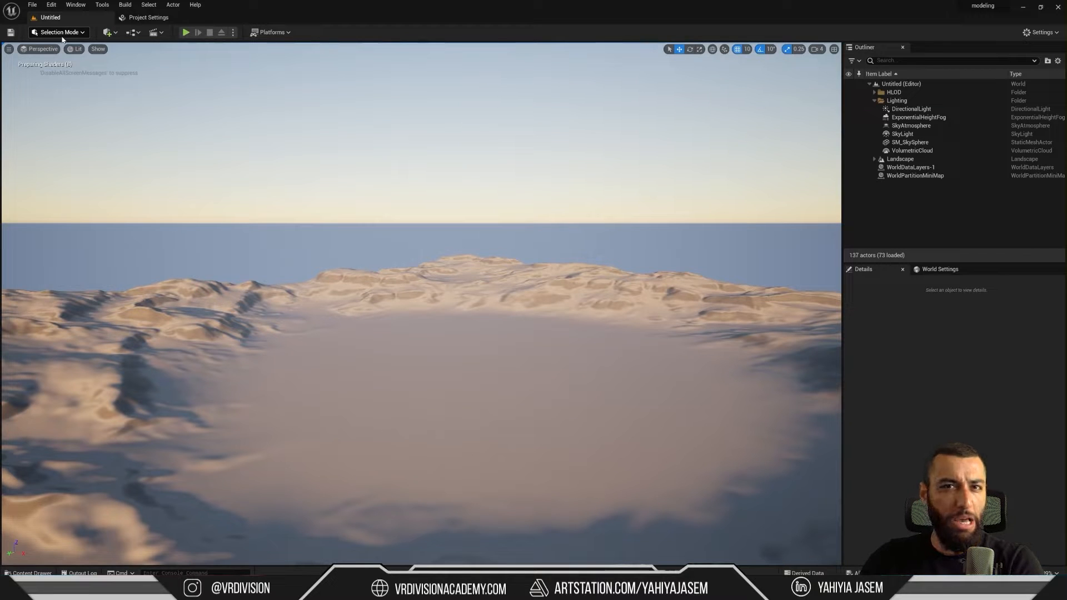
Step: Choose Modeling from the editor modes dropdown to activate Modeling Mode
{"action": "left_click", "coordinate": [60, 33]}
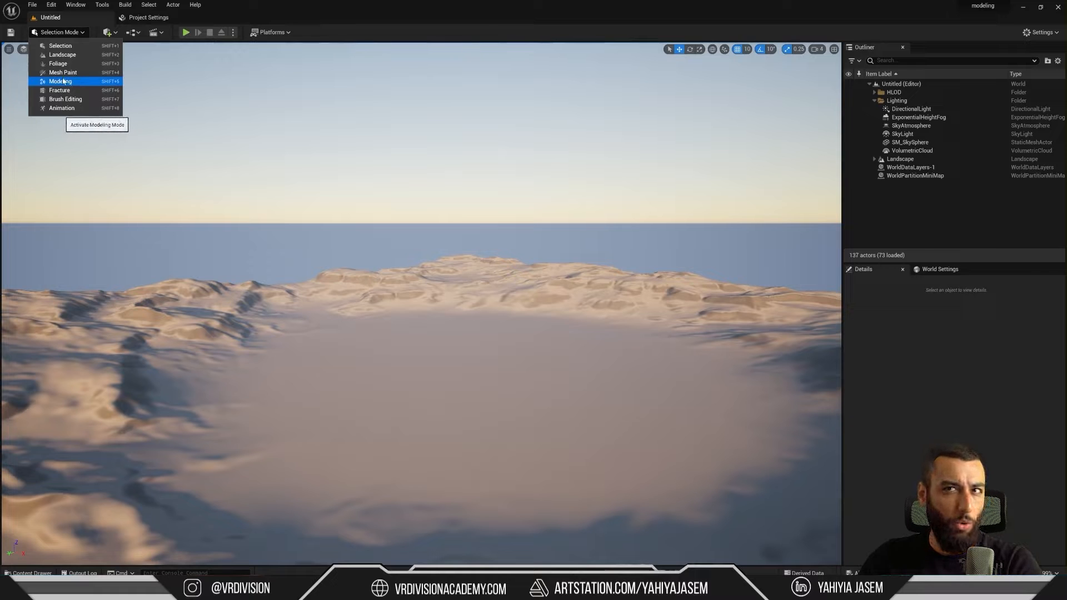
{"action": "left_click", "coordinate": [61, 81]}
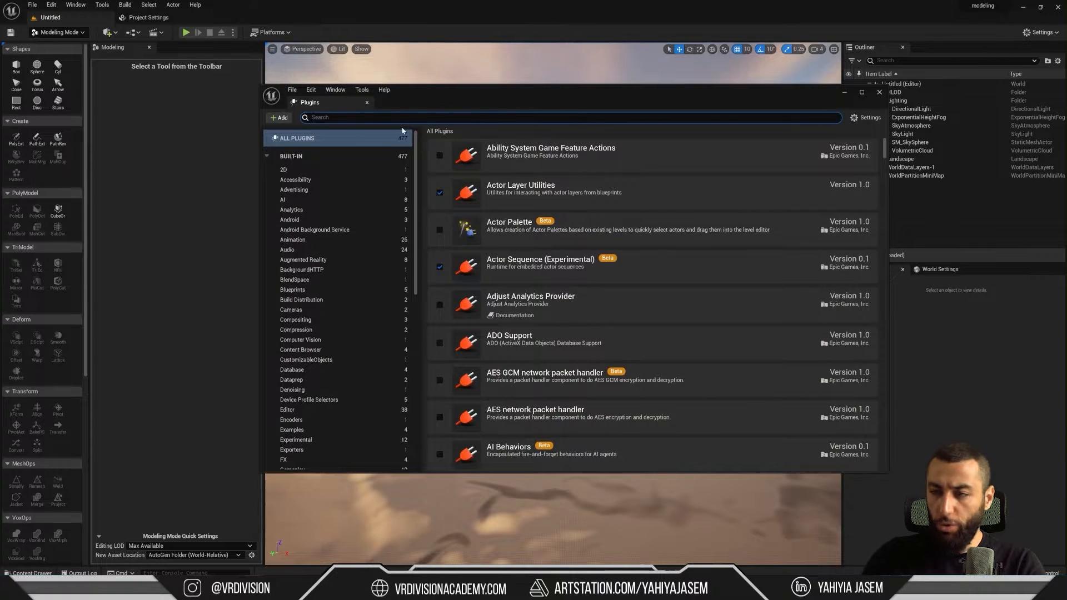
Step: Search plugins for 'modeling' and leave Modeling Tools Editor Mode enabled
{"action": "type", "text": "modeling"}
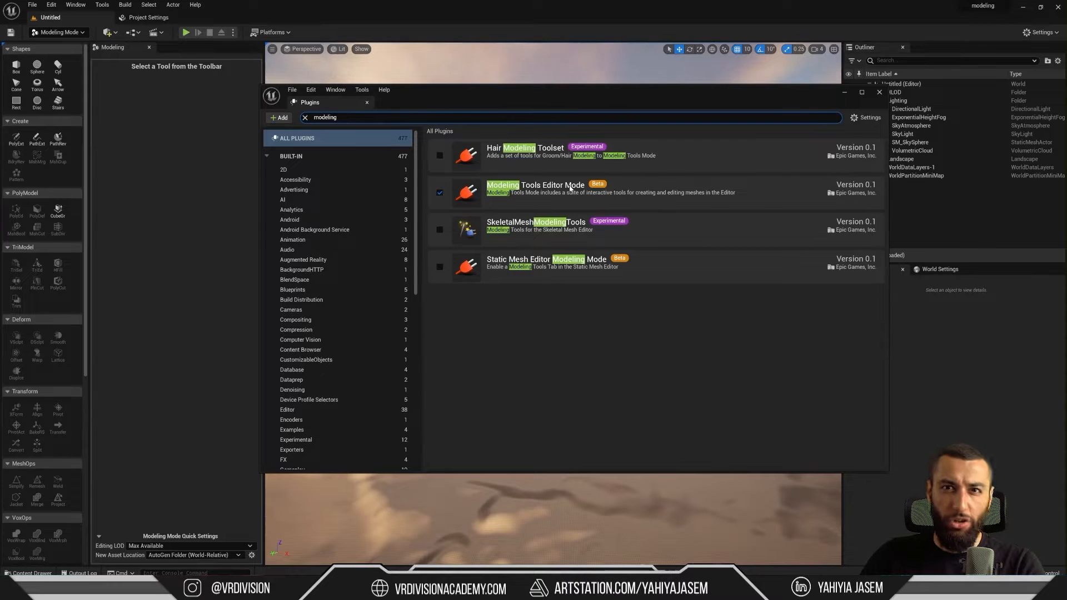
{"action": "left_click", "coordinate": [439, 193]}
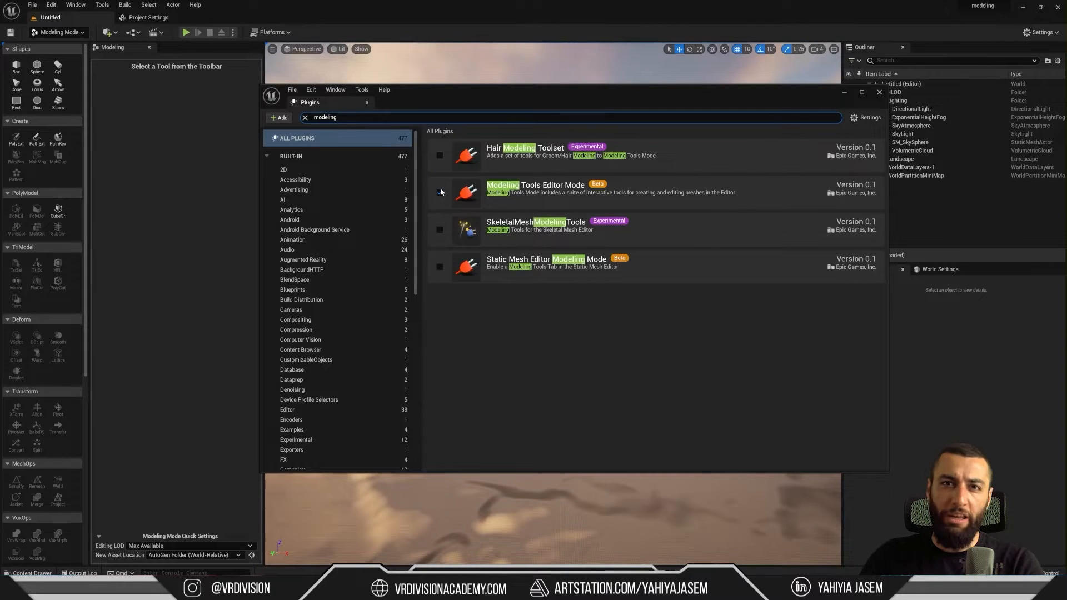
{"action": "left_click", "coordinate": [439, 192]}
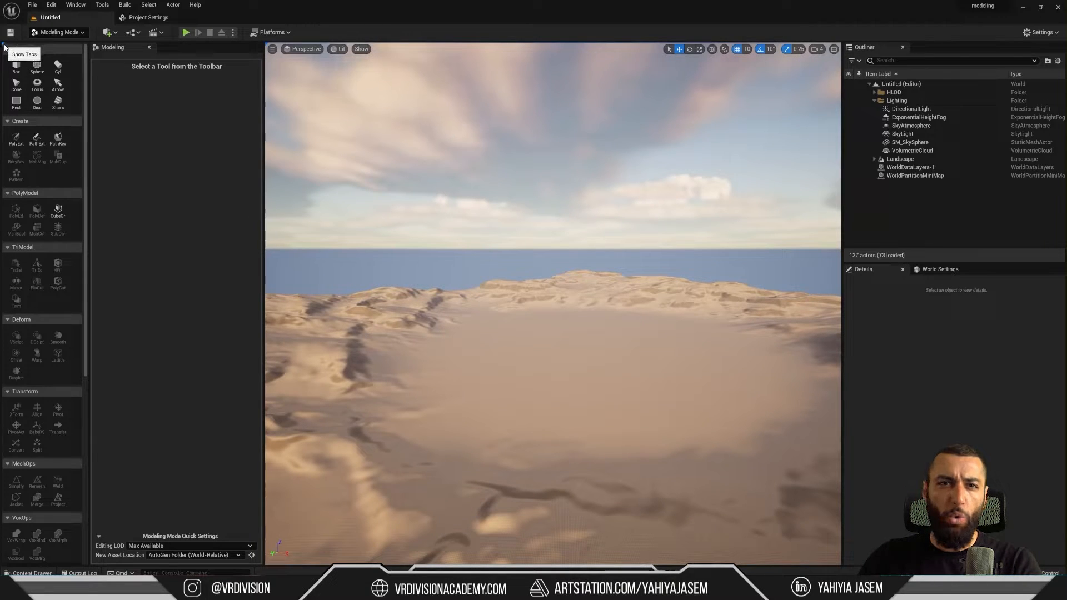
Step: Show the modeling toolbar tabs so the full palette from Shapes to UVs appears
{"action": "left_click", "coordinate": [10, 33]}
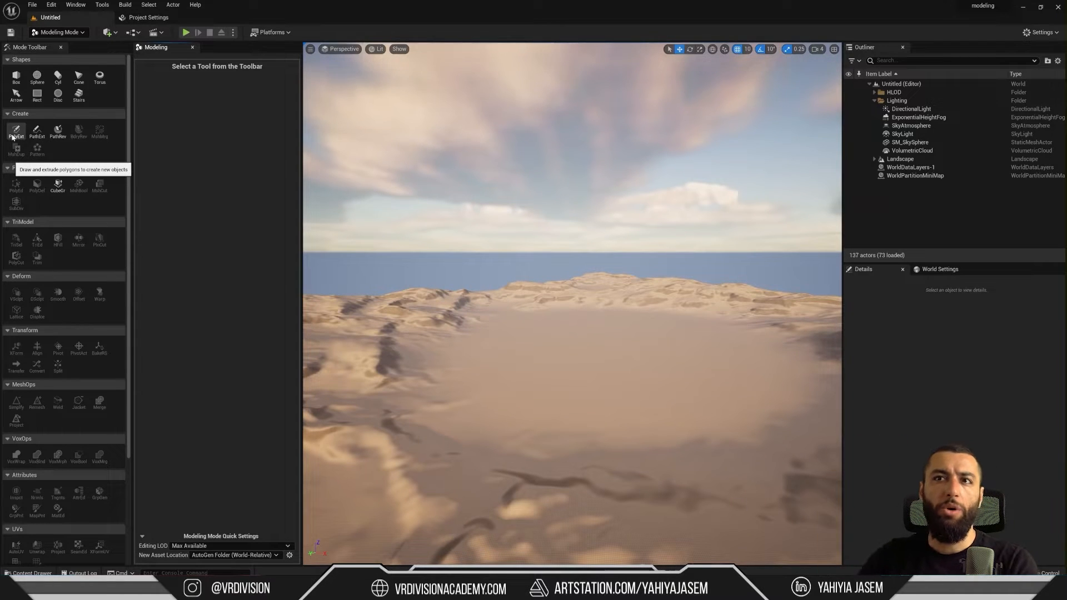
{"action": "mouse_move", "coordinate": [58, 134]}
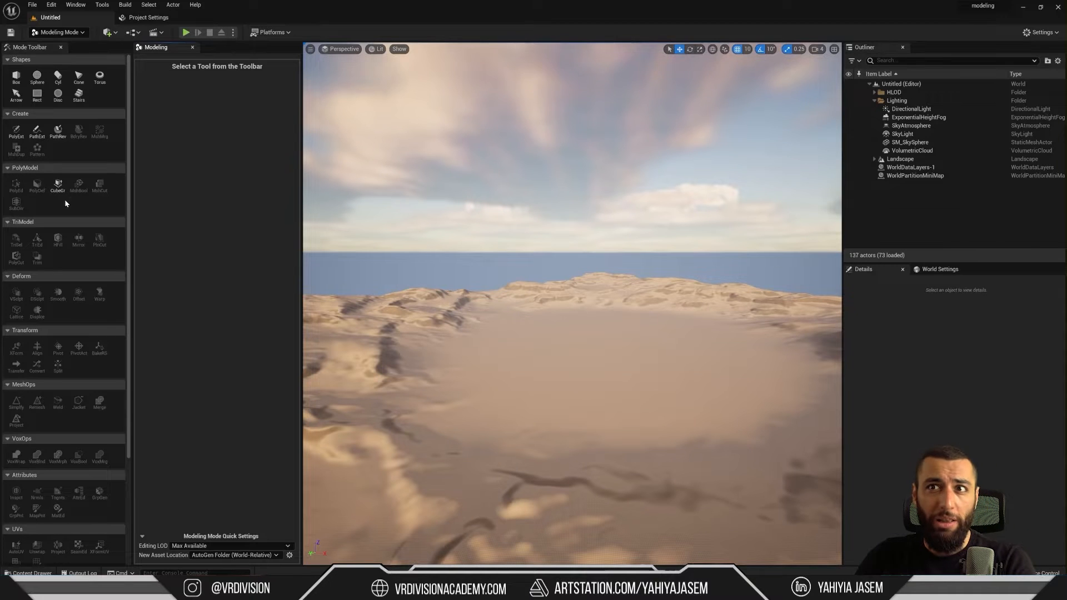
{"action": "mouse_move", "coordinate": [57, 185]}
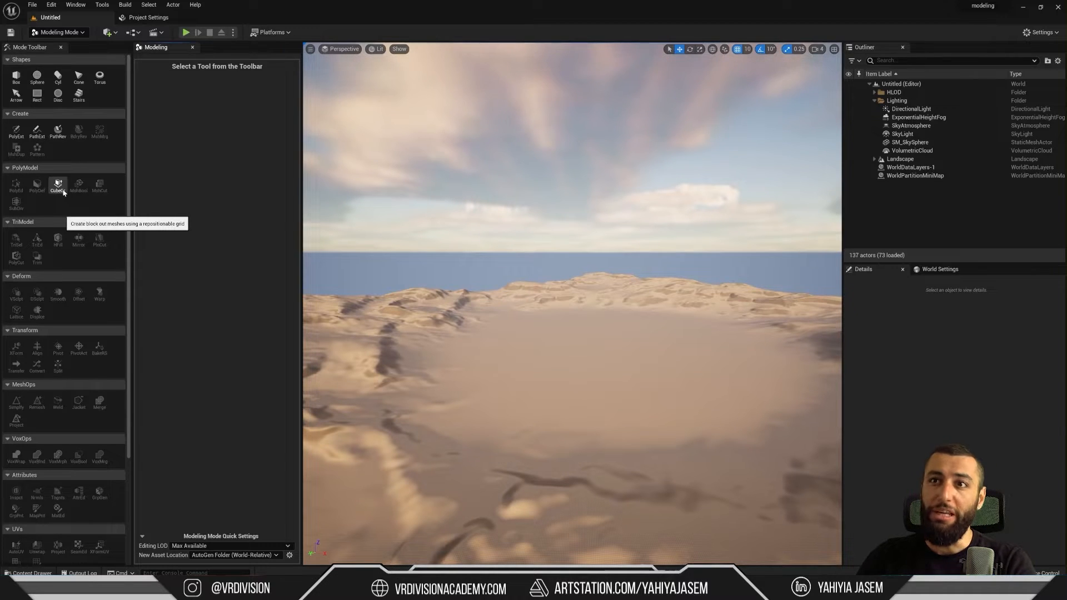
Step: Build grid blocks with Cube Grid, raising one slab and lowering a block's top
{"action": "left_click", "coordinate": [57, 185]}
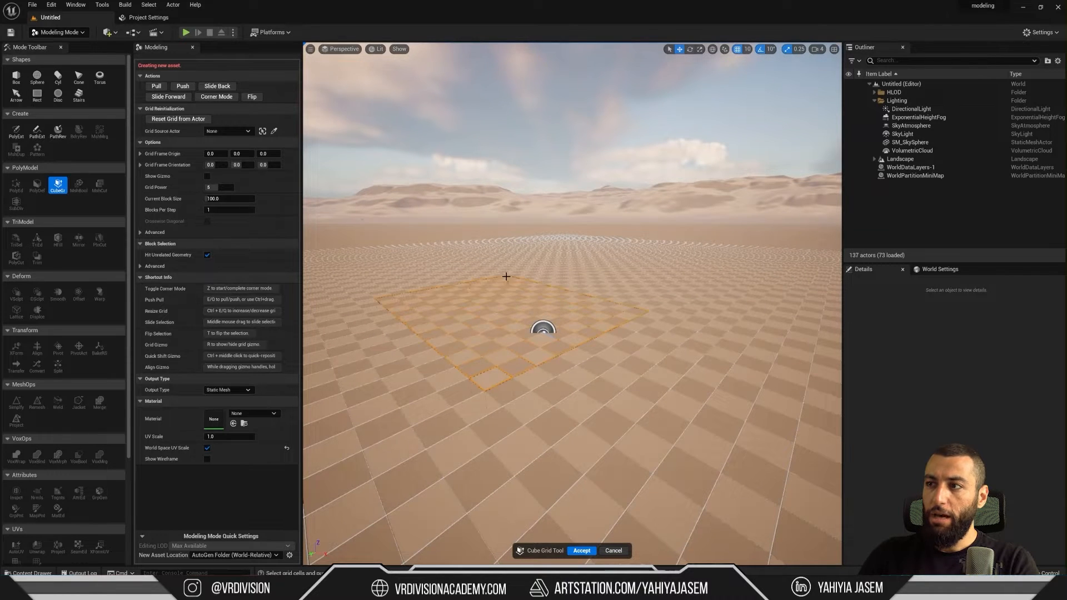
{"action": "mouse_move", "coordinate": [155, 85]}
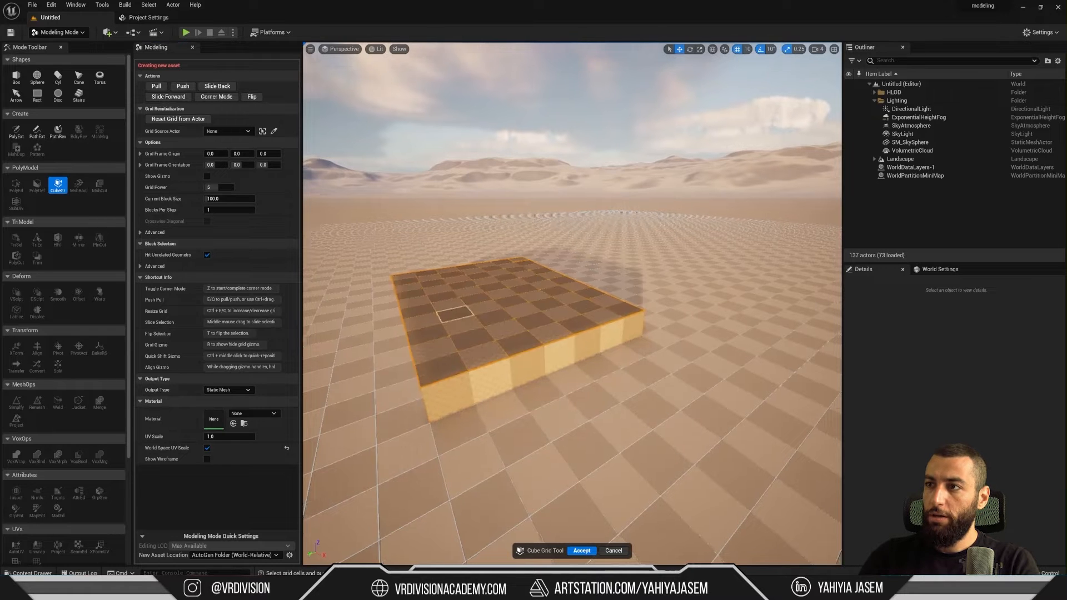
{"action": "left_click", "coordinate": [155, 85]}
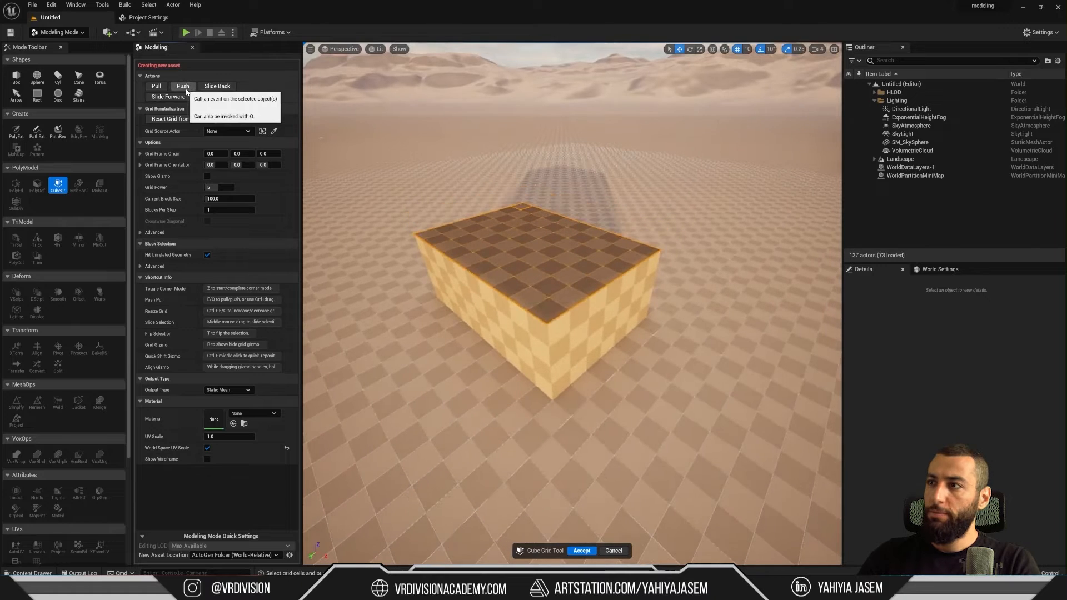
{"action": "left_click", "coordinate": [183, 86]}
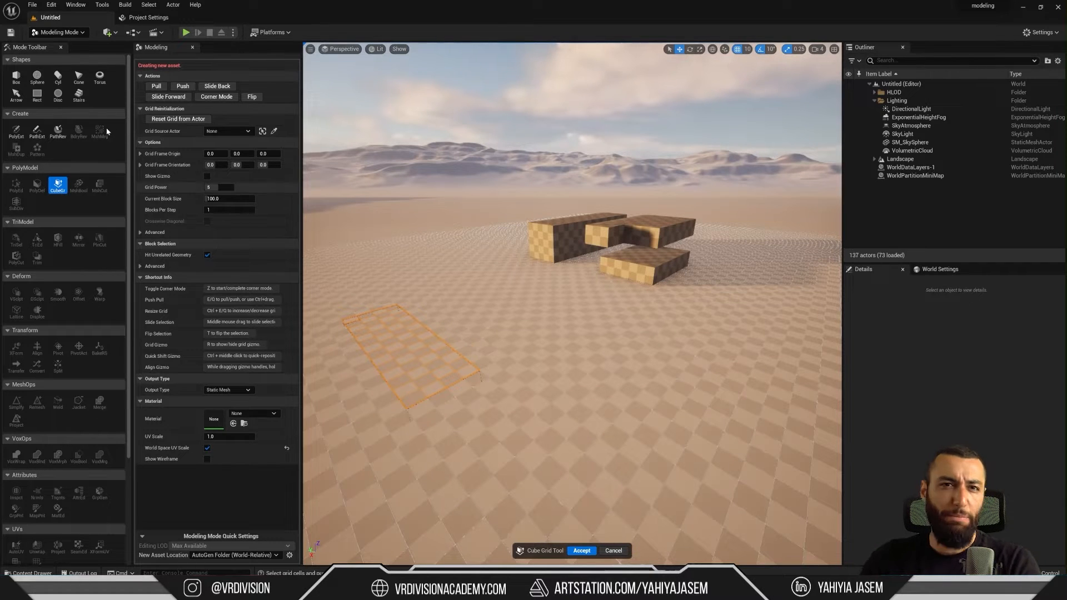
{"action": "mouse_move", "coordinate": [64, 222]}
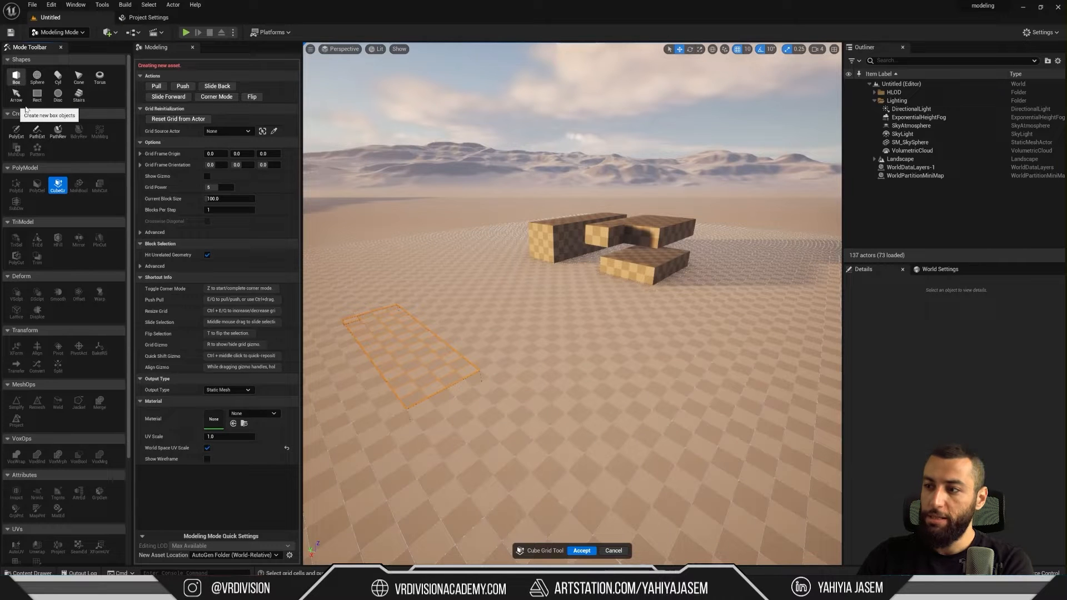
Step: Place a large box with grid snap 100 and accept it
{"action": "left_click", "coordinate": [581, 550]}
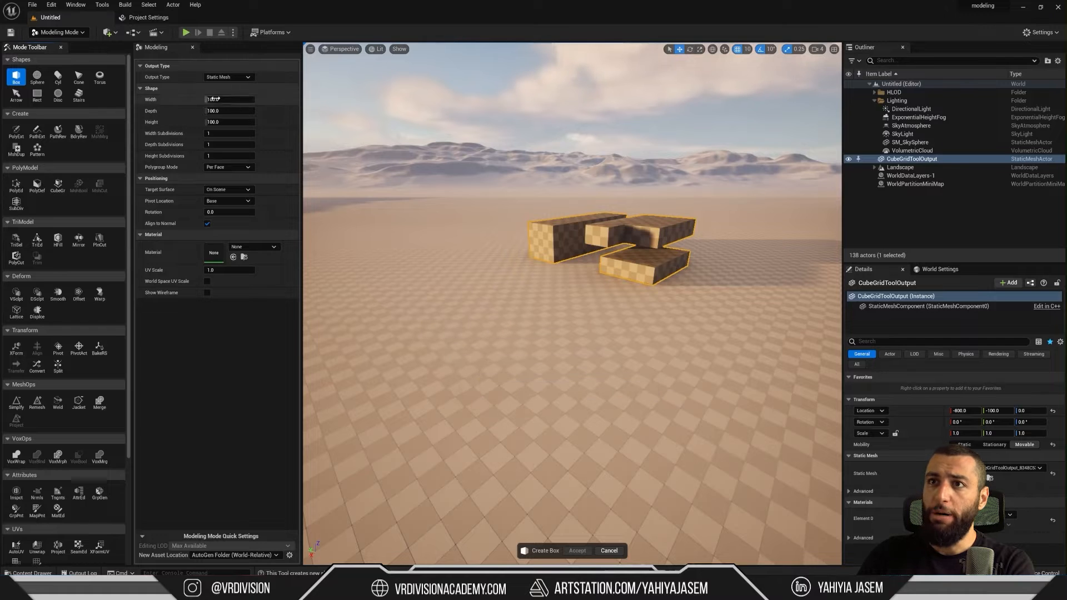
{"action": "left_click", "coordinate": [457, 342]}
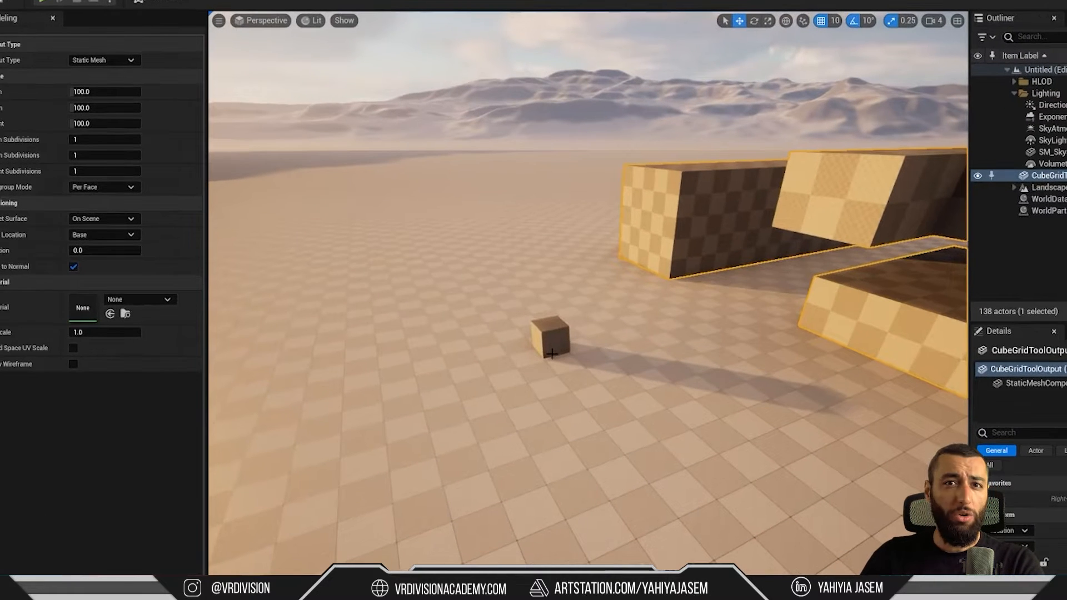
{"action": "left_click", "coordinate": [835, 21]}
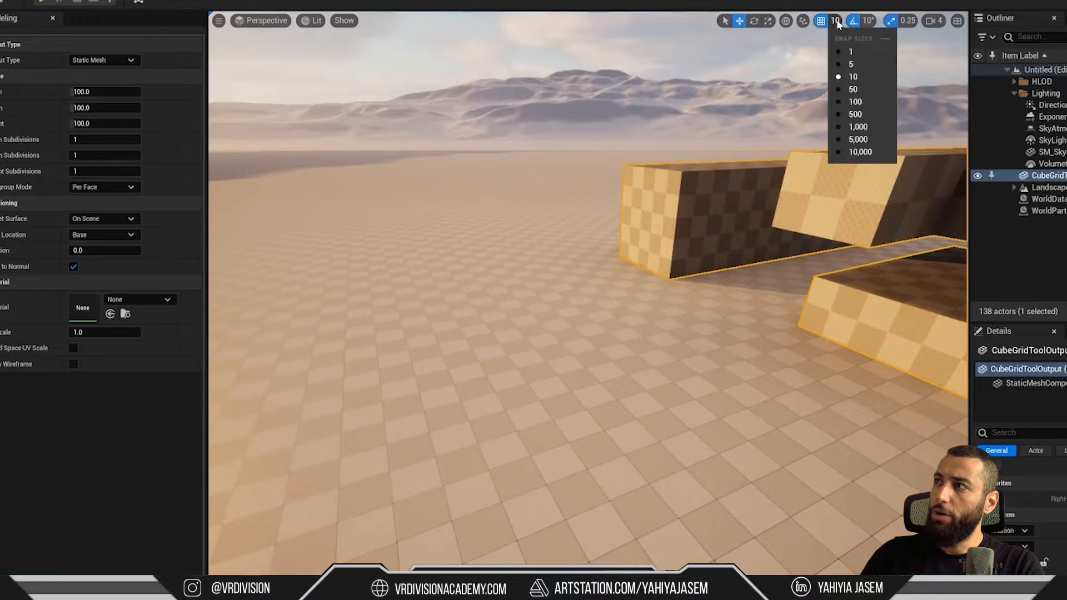
{"action": "mouse_move", "coordinate": [855, 103]}
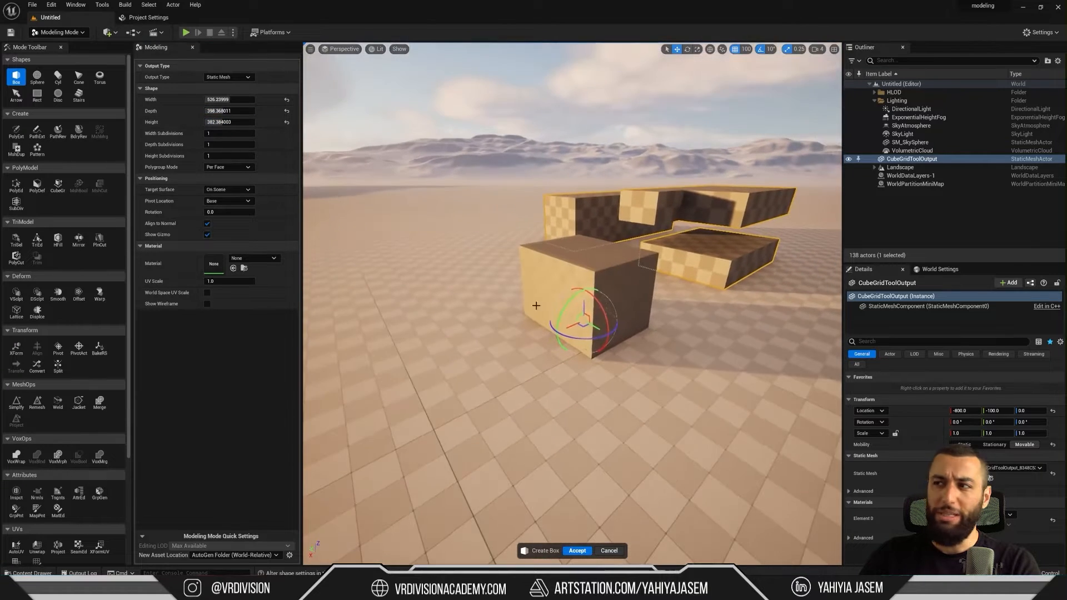
{"action": "left_click", "coordinate": [576, 551]}
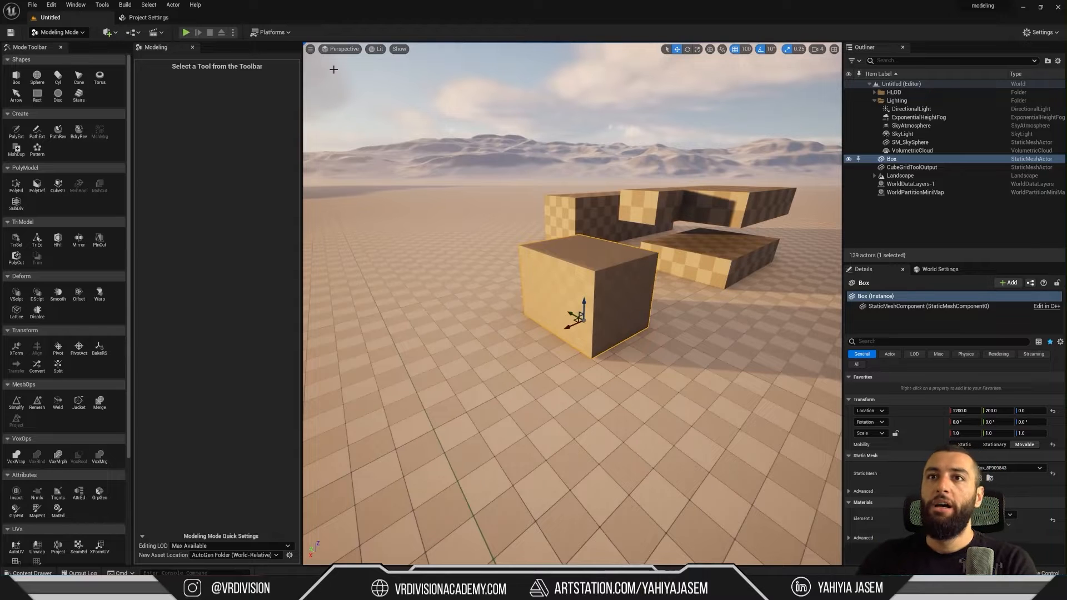
Step: Place and accept a large sphere, then briefly open and close PolyEdit on it
{"action": "left_click", "coordinate": [37, 76]}
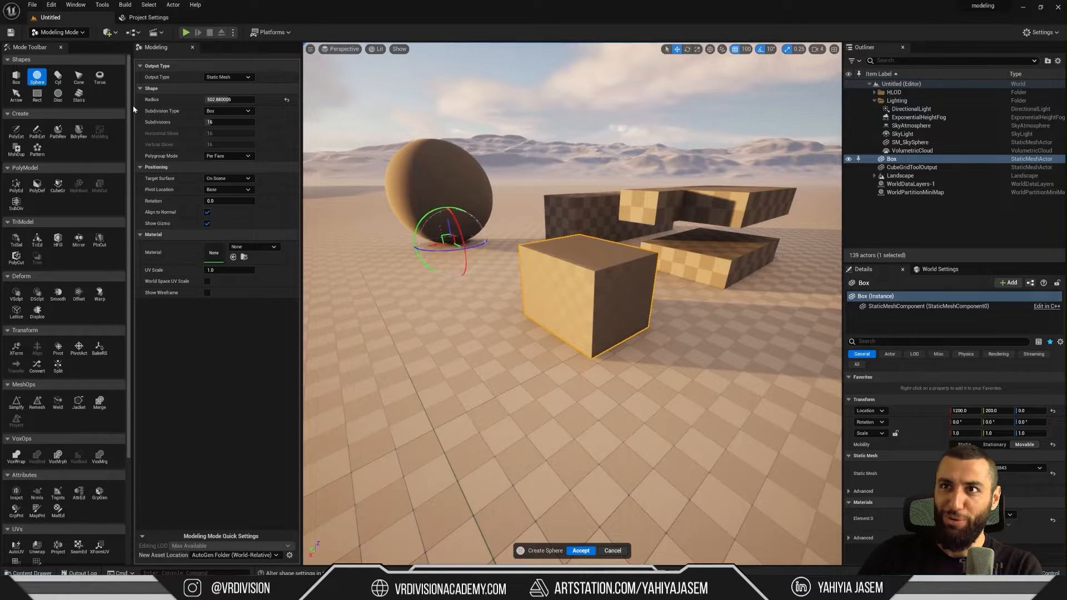
{"action": "left_click", "coordinate": [580, 551]}
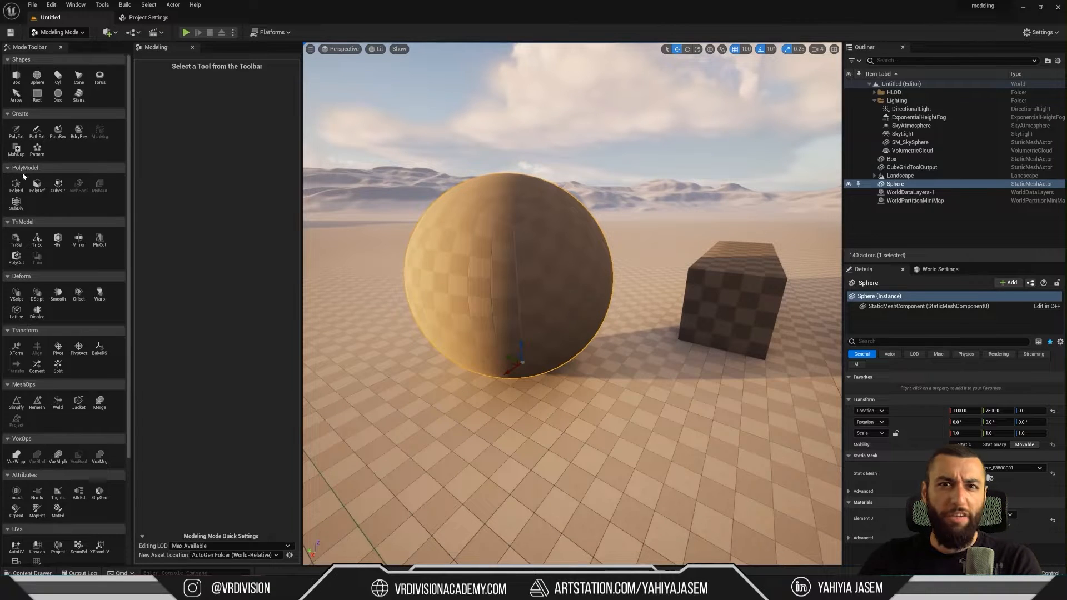
{"action": "left_click", "coordinate": [16, 184]}
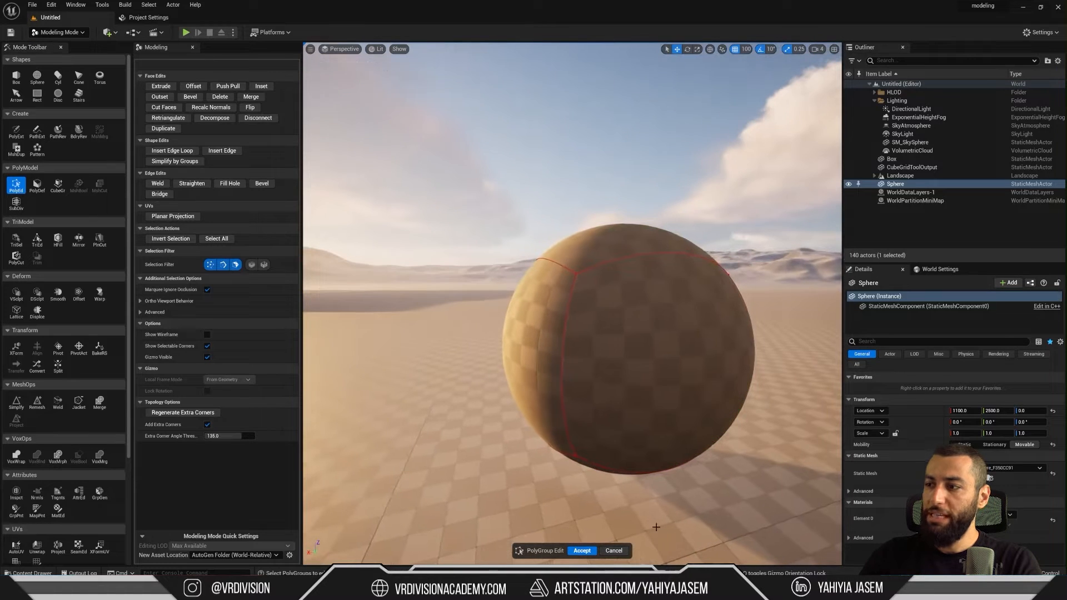
{"action": "left_click", "coordinate": [582, 551]}
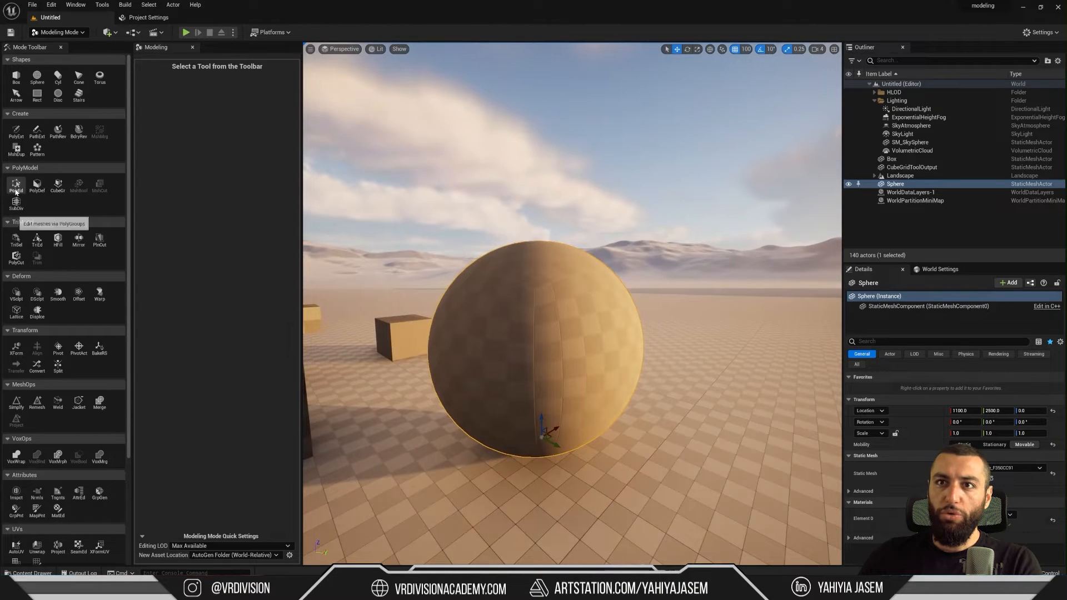
Step: Start a second sphere and open its Polygroup Mode options for Per Quad
{"action": "left_click", "coordinate": [16, 186]}
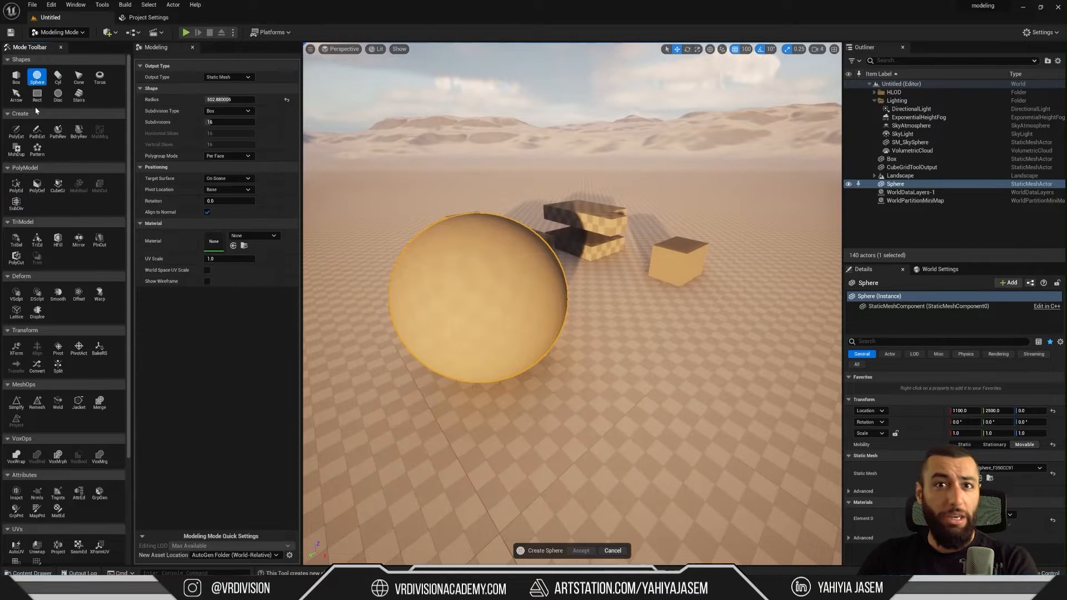
{"action": "mouse_move", "coordinate": [36, 77]}
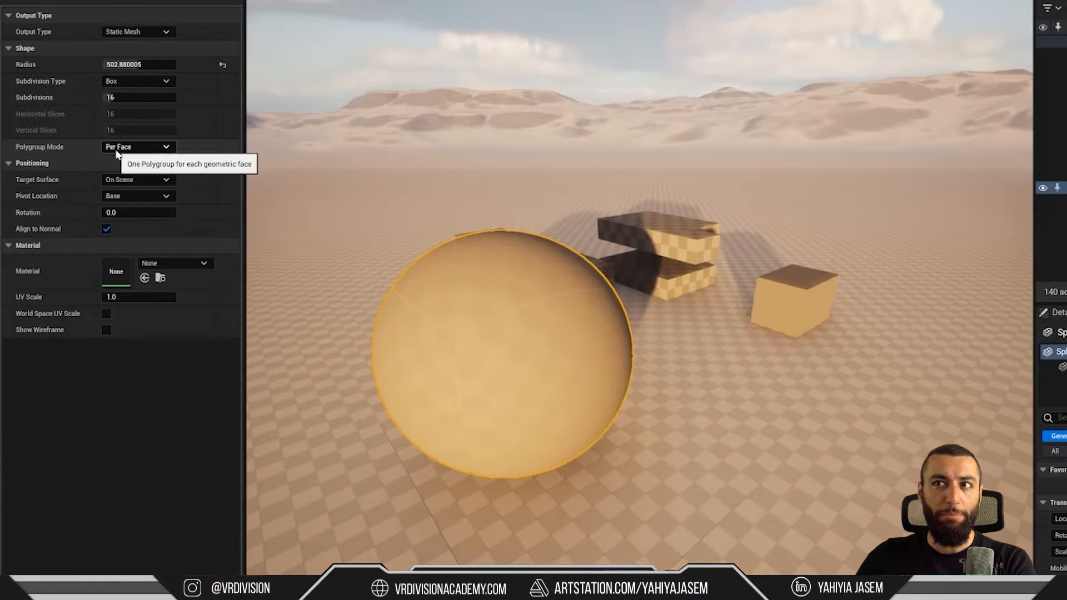
{"action": "left_click", "coordinate": [138, 146]}
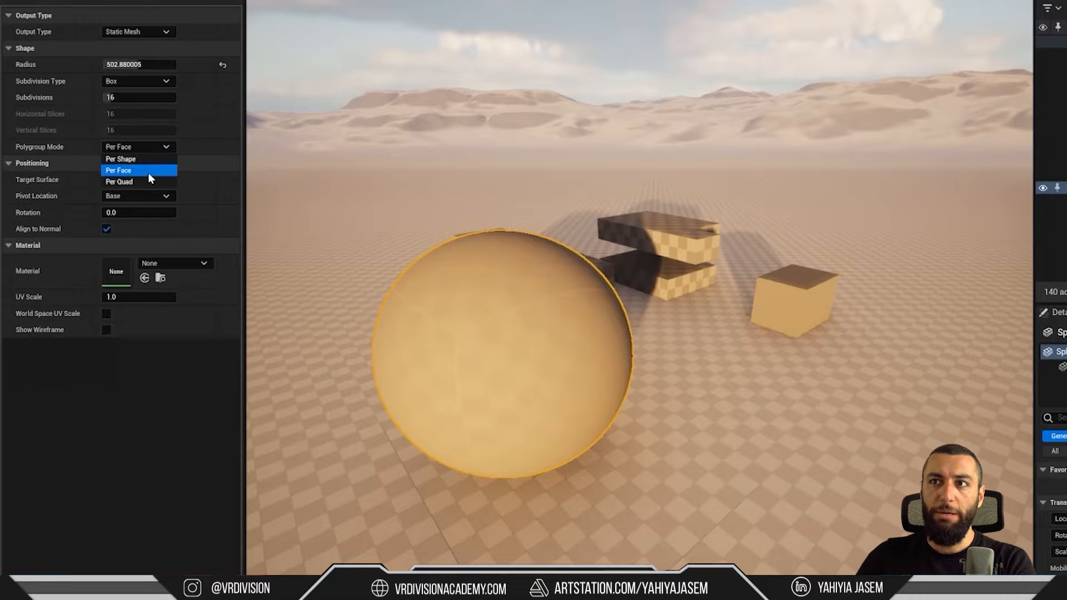
{"action": "mouse_move", "coordinate": [126, 181]}
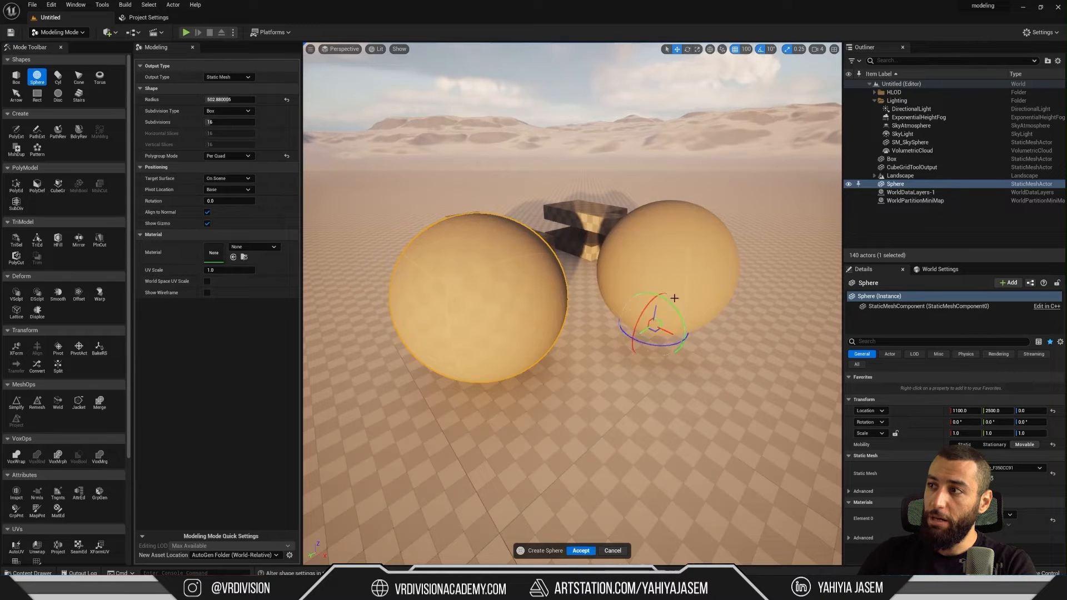
{"action": "mouse_move", "coordinate": [580, 551]}
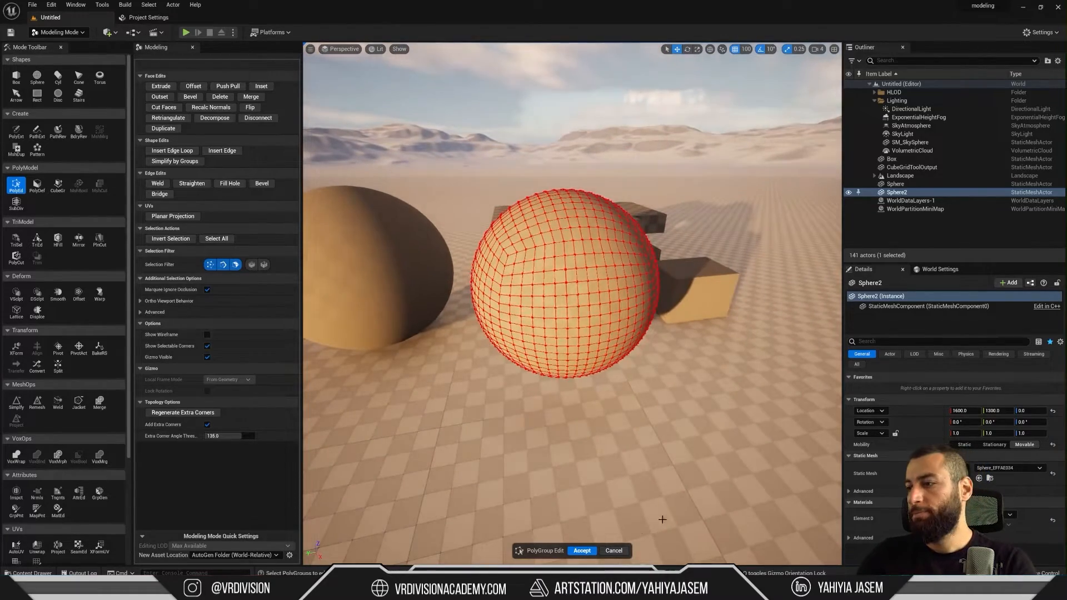
Step: Extrude a side face of the sphere into a sideways block with PolyEdit
{"action": "left_click", "coordinate": [582, 550]}
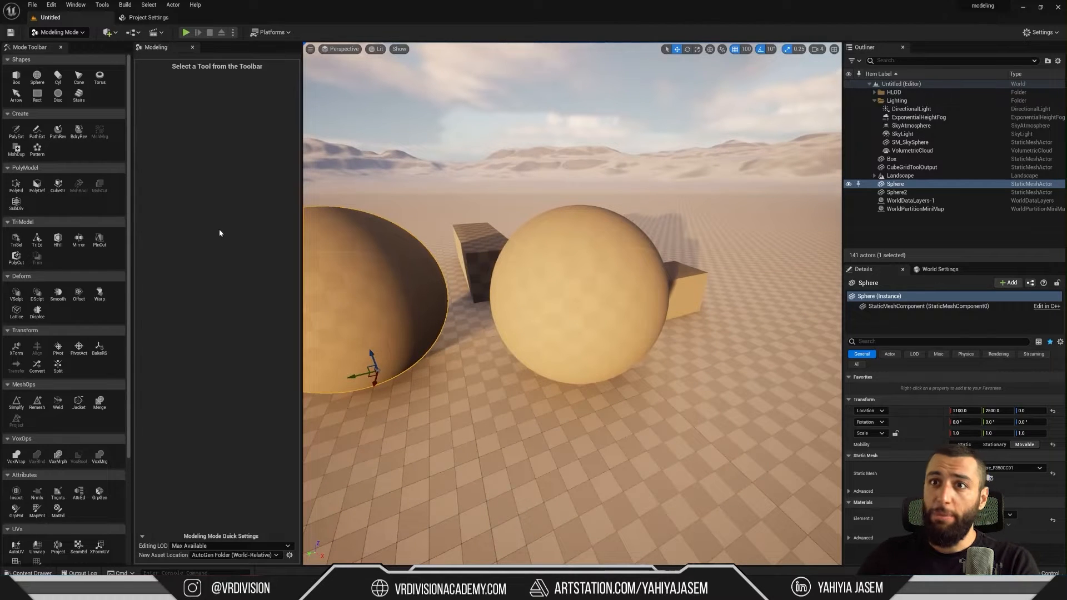
{"action": "left_click", "coordinate": [16, 187]}
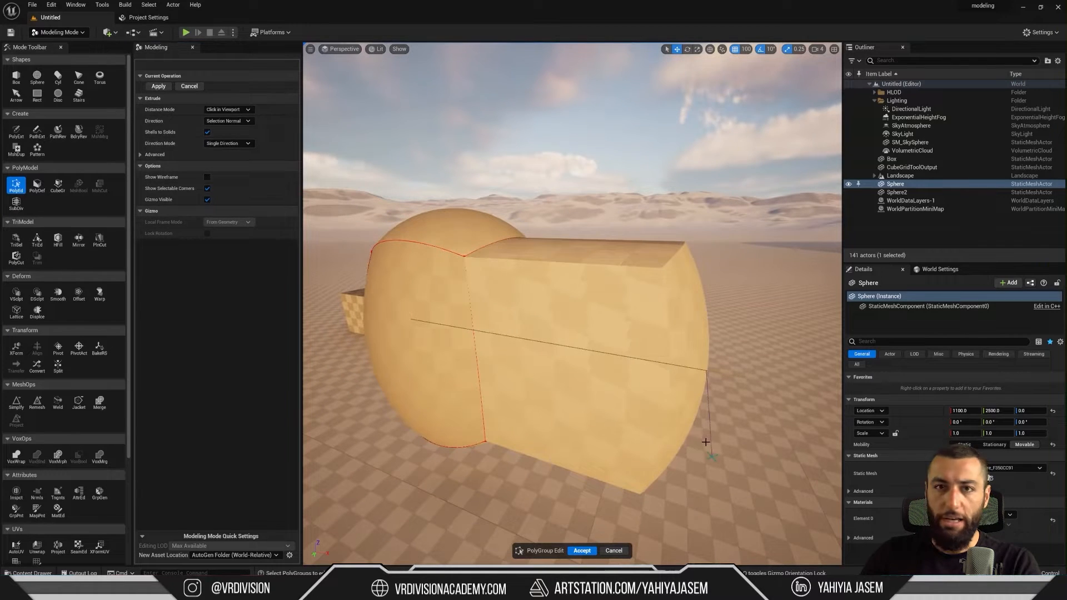
{"action": "left_click", "coordinate": [582, 551]}
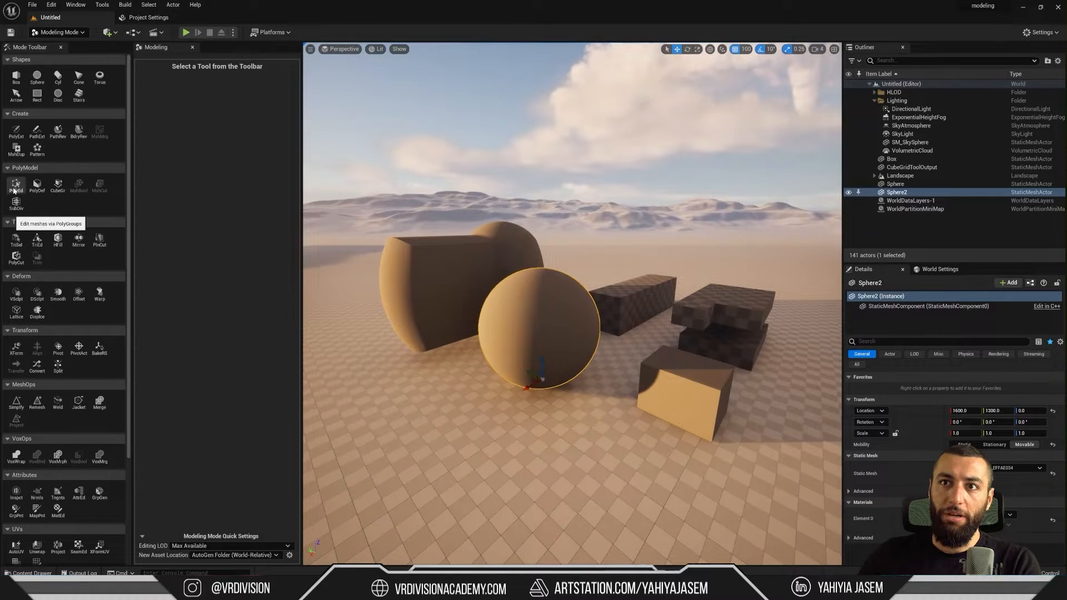
{"action": "left_click", "coordinate": [15, 186]}
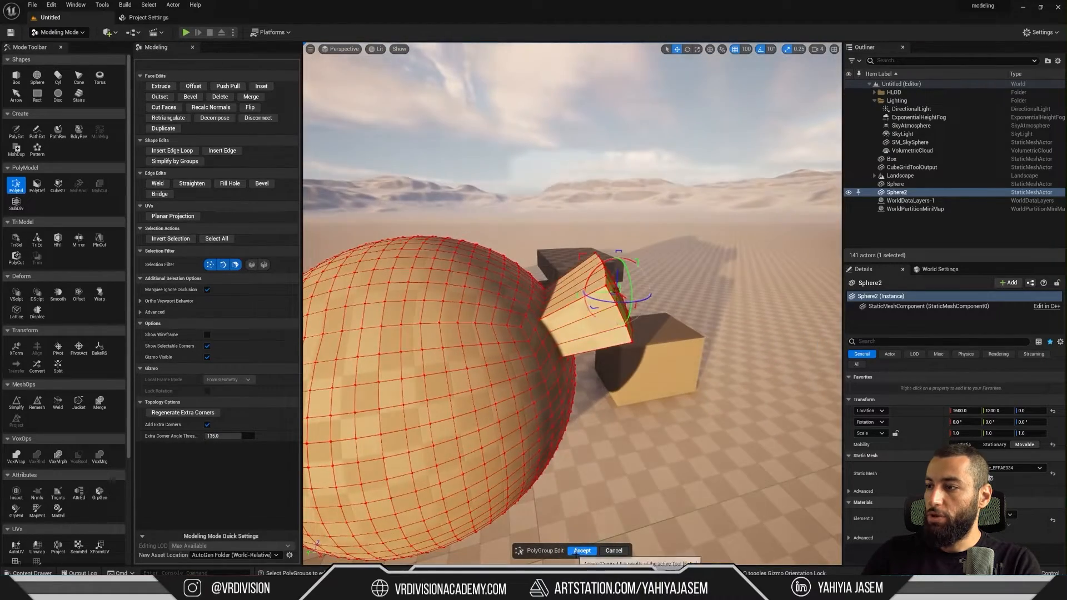
{"action": "left_click", "coordinate": [582, 550]}
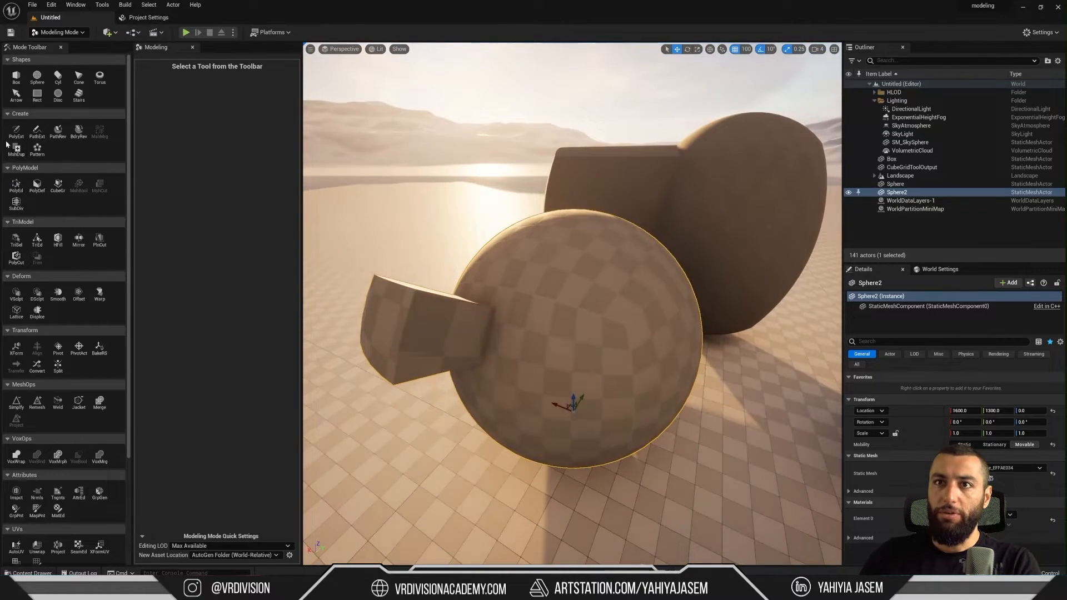
Step: Extrude a top face of the sphere upward into a second block and accept
{"action": "left_click", "coordinate": [16, 185]}
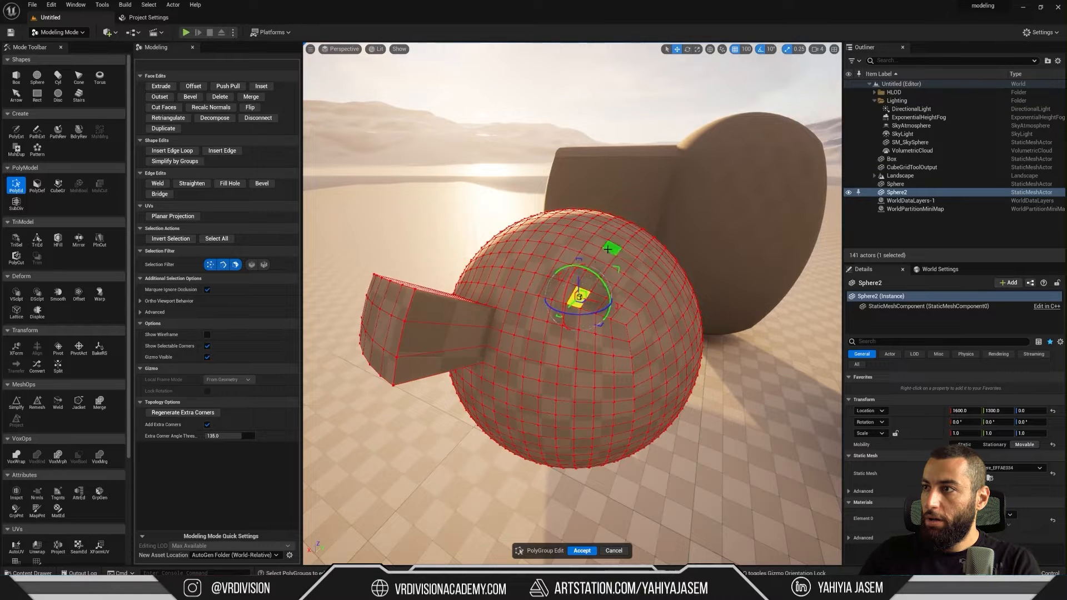
{"action": "left_click_drag", "start_coordinate": [530, 250], "coordinate": [606, 349]}
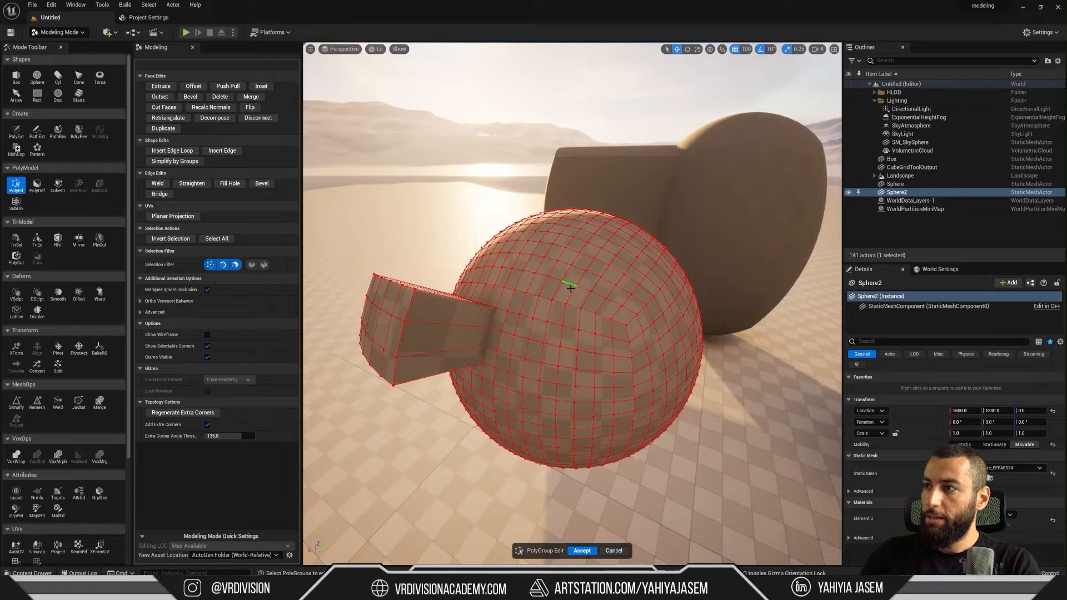
{"action": "left_click", "coordinate": [567, 285]}
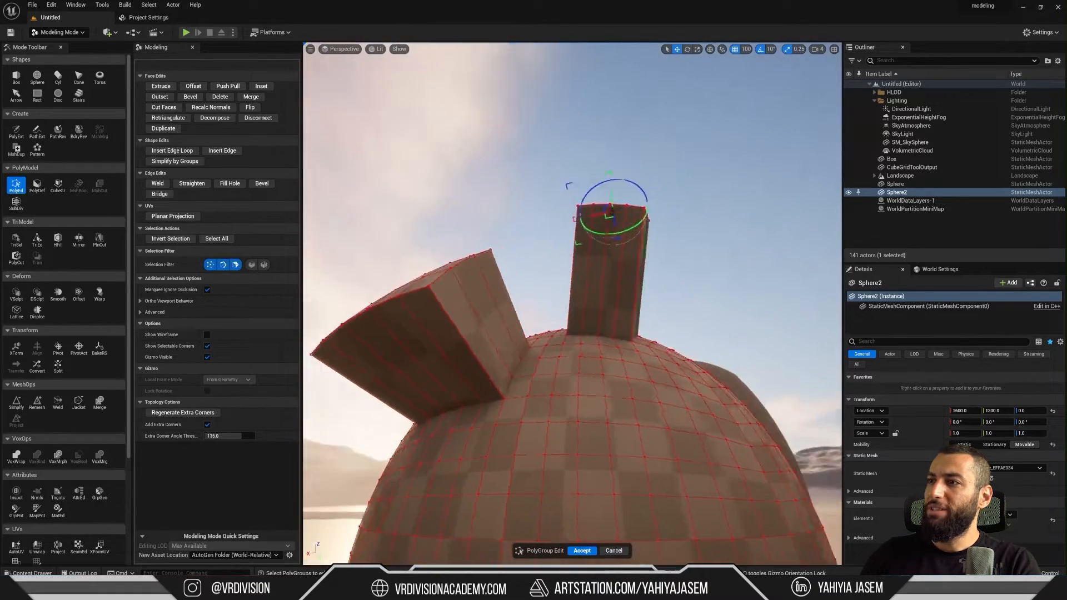
{"action": "left_click", "coordinate": [582, 550]}
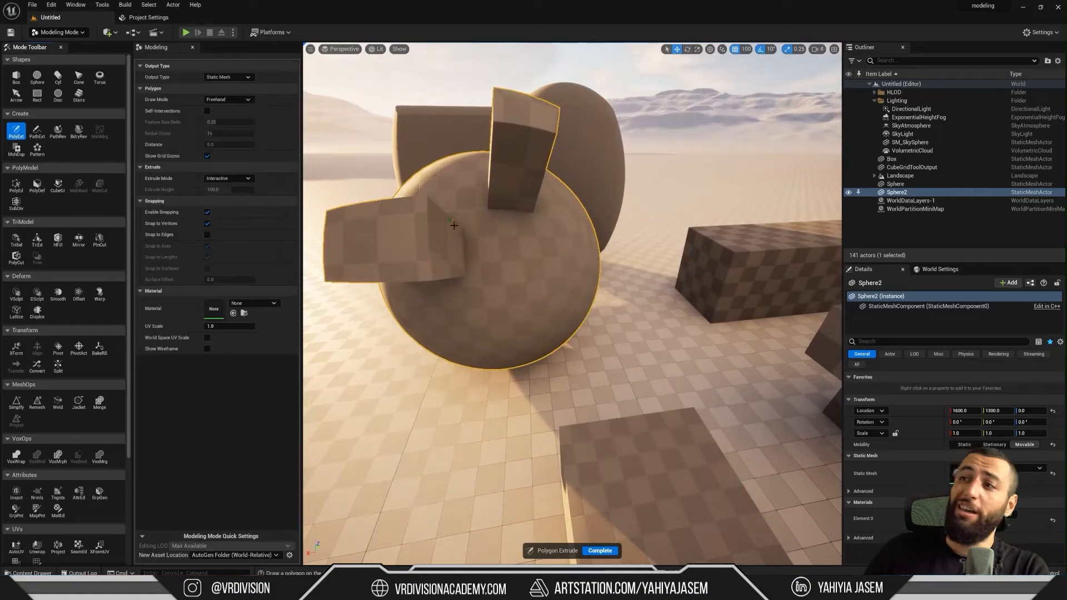
{"action": "left_click", "coordinate": [599, 550]}
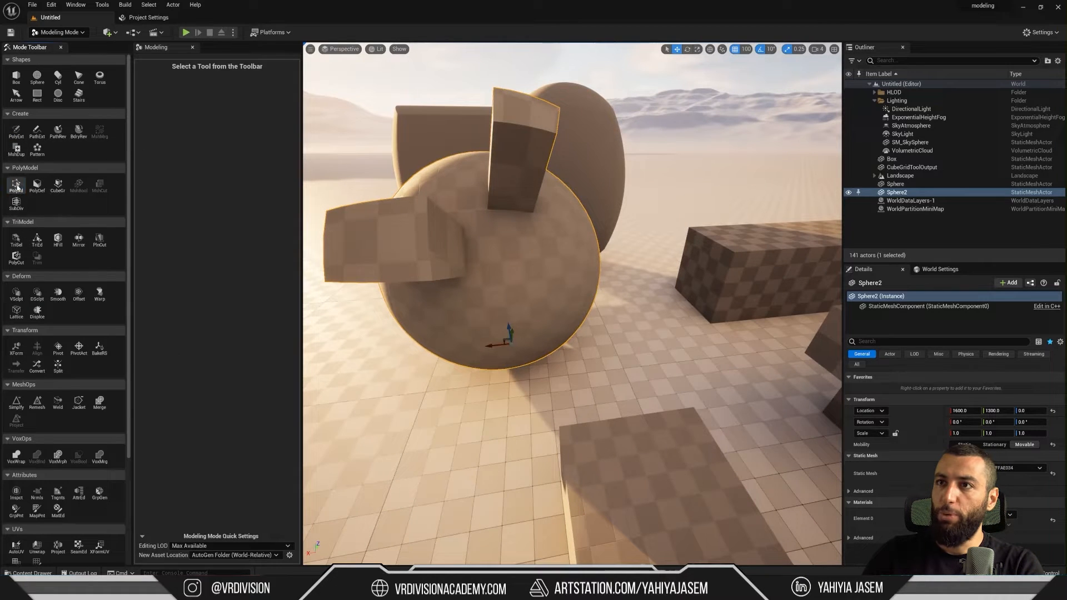
{"action": "left_click", "coordinate": [16, 187]}
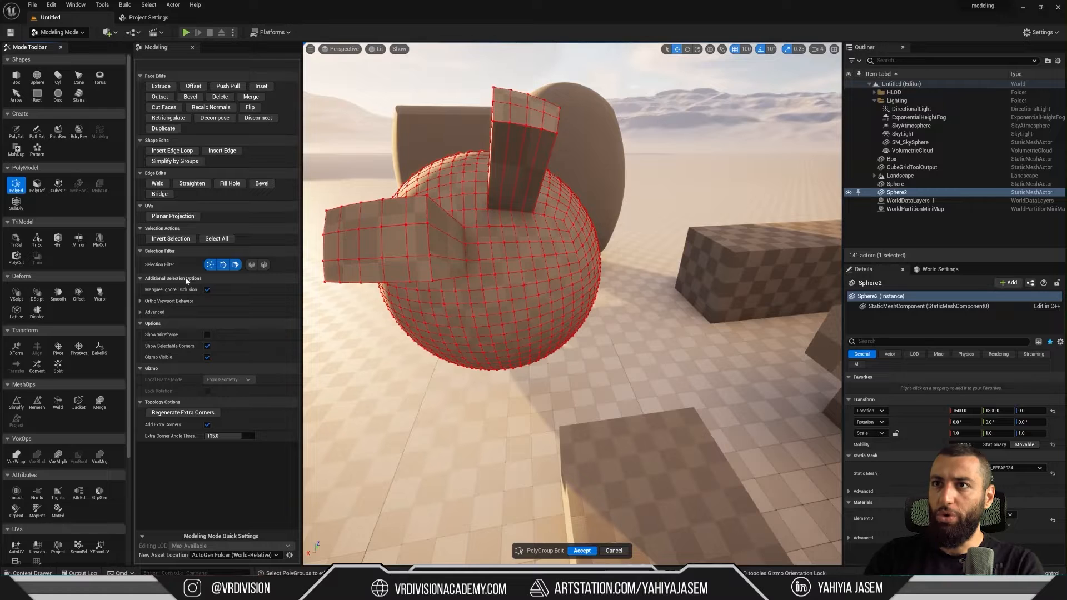
{"action": "mouse_move", "coordinate": [167, 117]}
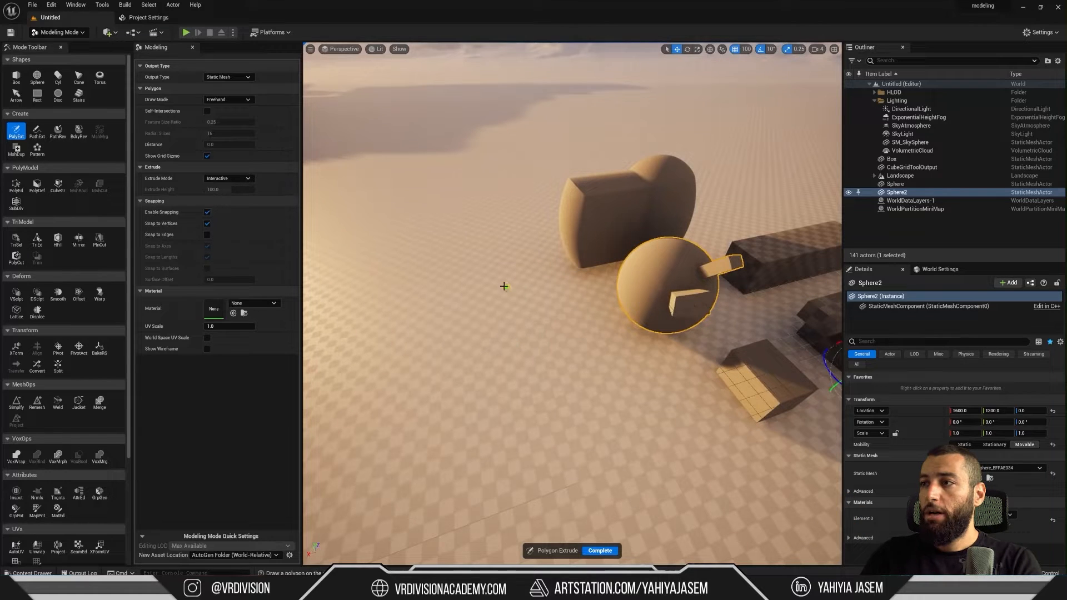
Step: Draw a long narrow outline on the floor with PolyExt and raise it into a wall
{"action": "left_click_drag", "start_coordinate": [504, 285], "coordinate": [522, 334]}
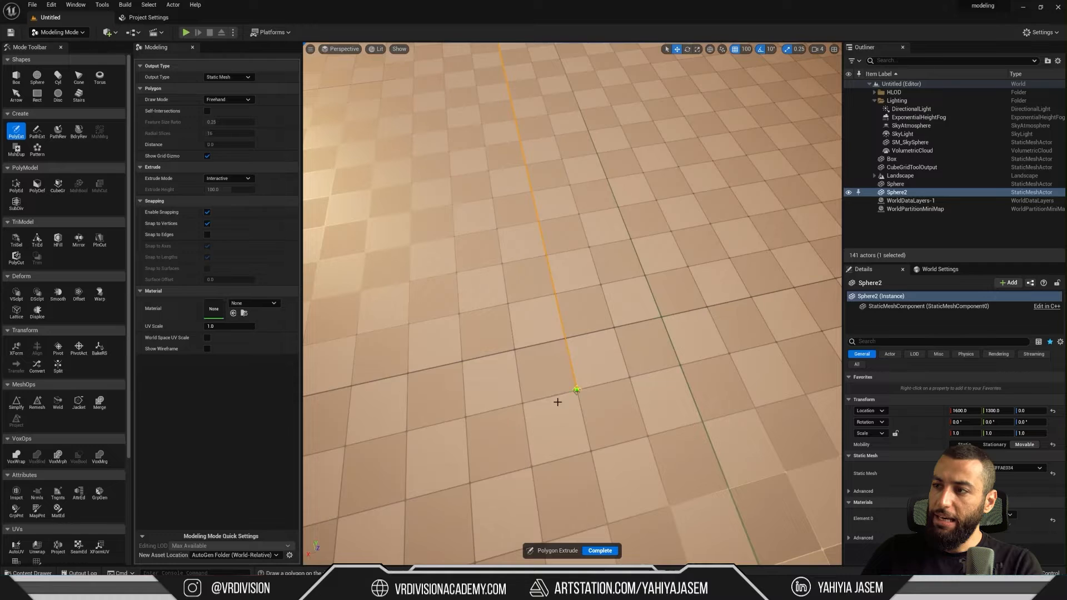
{"action": "left_click_drag", "start_coordinate": [577, 389], "coordinate": [752, 43]}
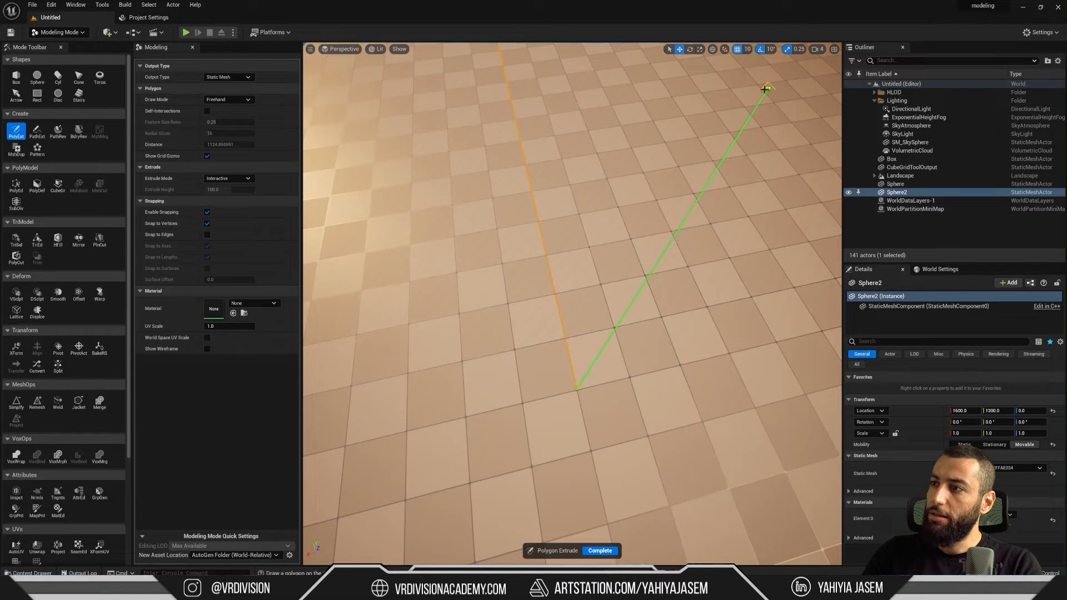
{"action": "scroll", "scroll_direction": "down", "scroll_amount": 3}
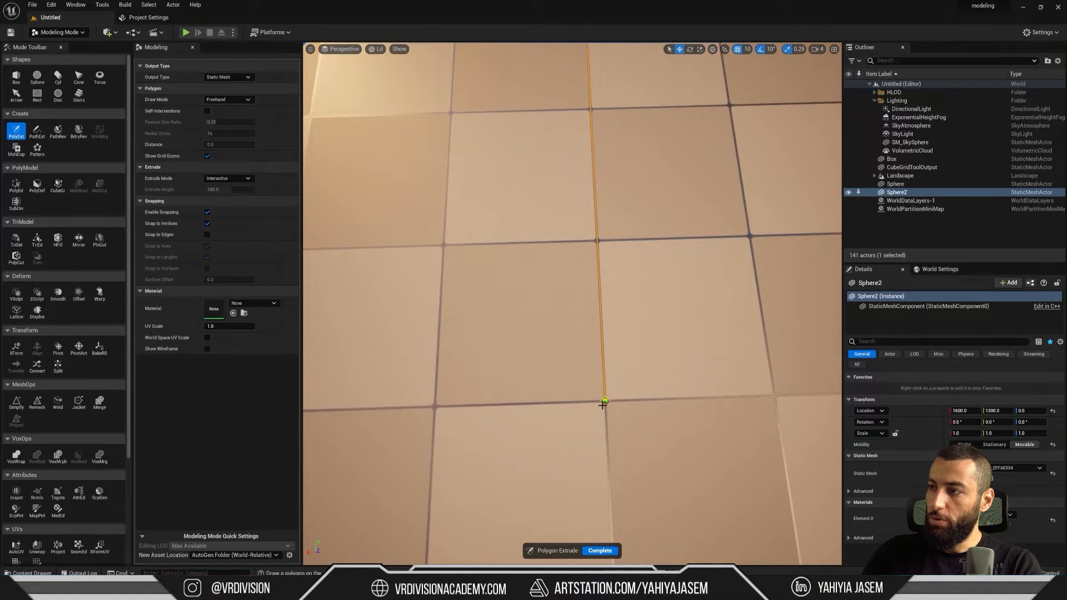
{"action": "left_click_drag", "start_coordinate": [604, 402], "coordinate": [572, 403]}
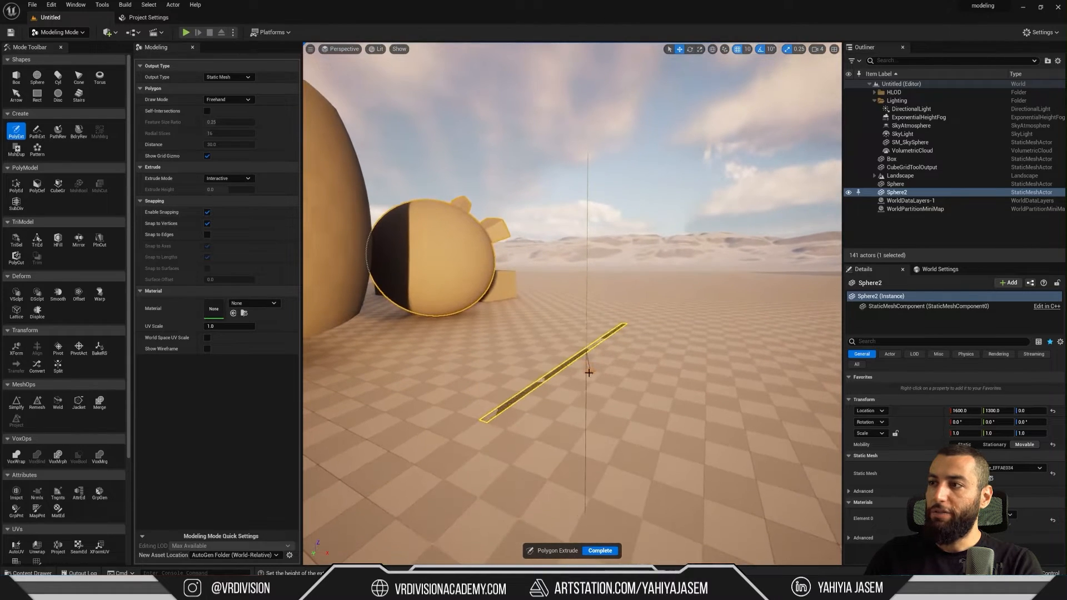
{"action": "left_click_drag", "start_coordinate": [588, 373], "coordinate": [626, 263]}
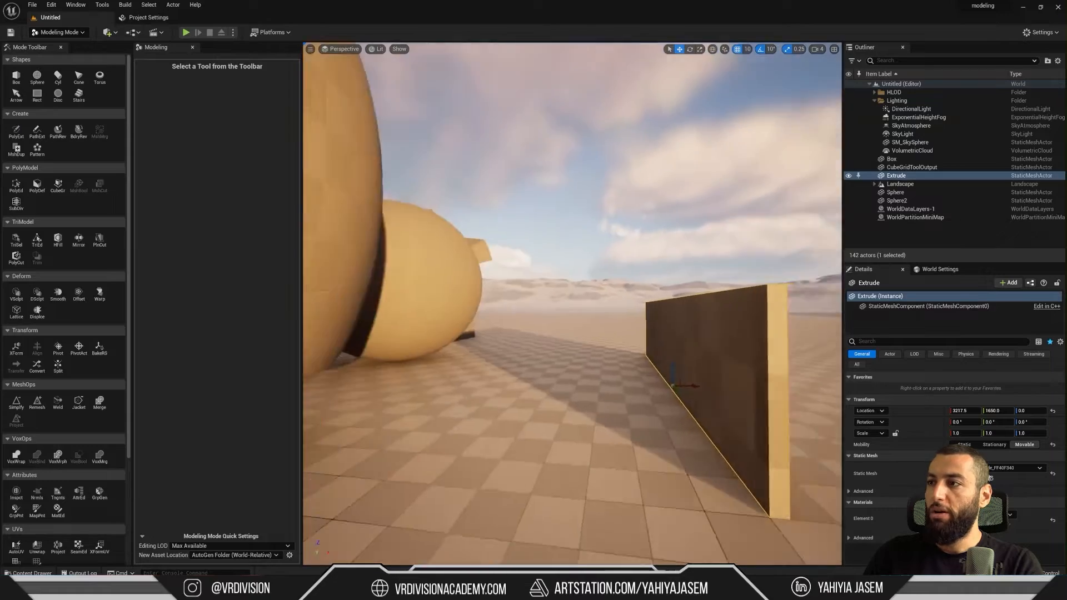
{"action": "left_click", "coordinate": [892, 158]}
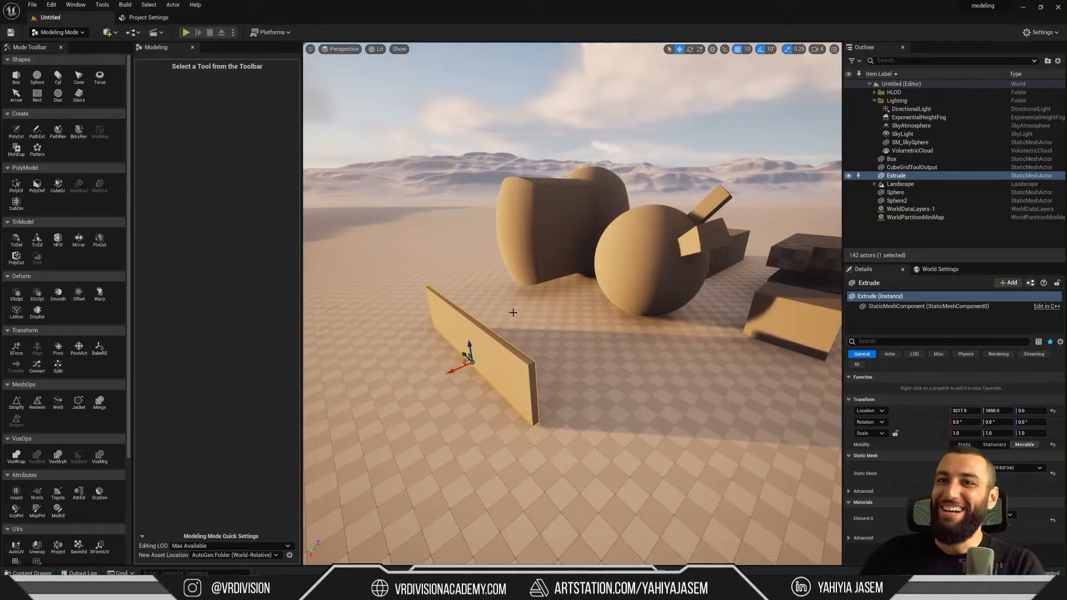
Step: Draw a wide, low multi-segment path across the floor with PathExt and complete it
{"action": "left_click", "coordinate": [37, 133]}
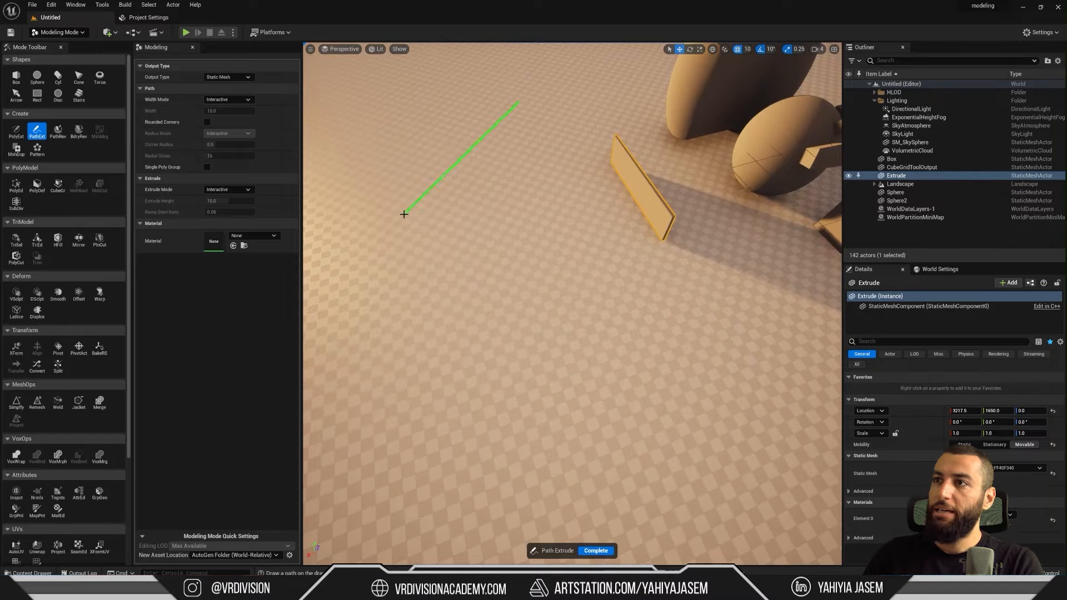
{"action": "left_click", "coordinate": [587, 467]}
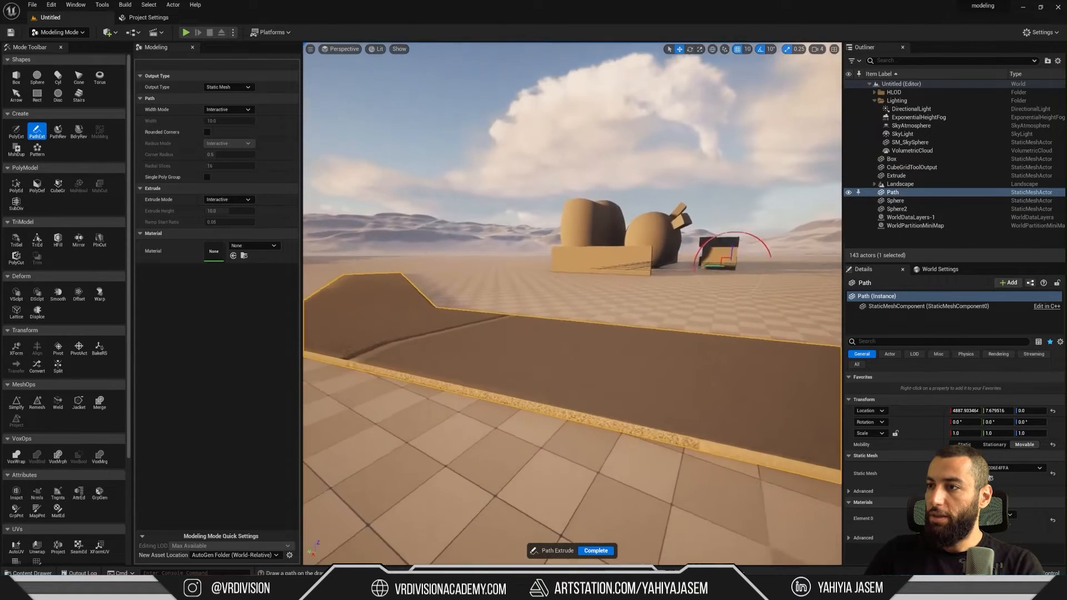
{"action": "left_click", "coordinate": [594, 551]}
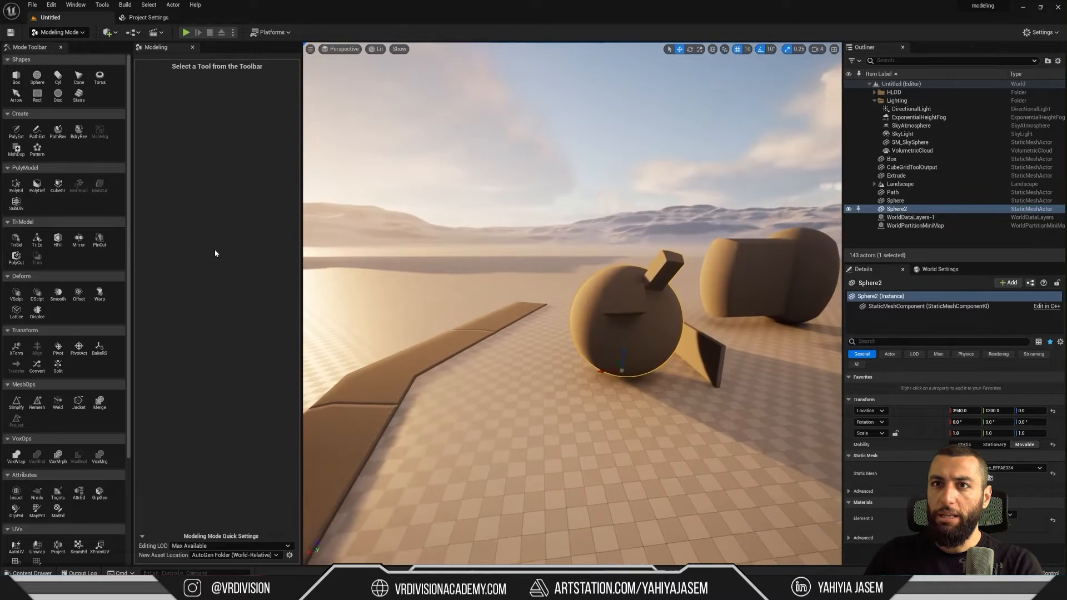
{"action": "mouse_move", "coordinate": [58, 293]}
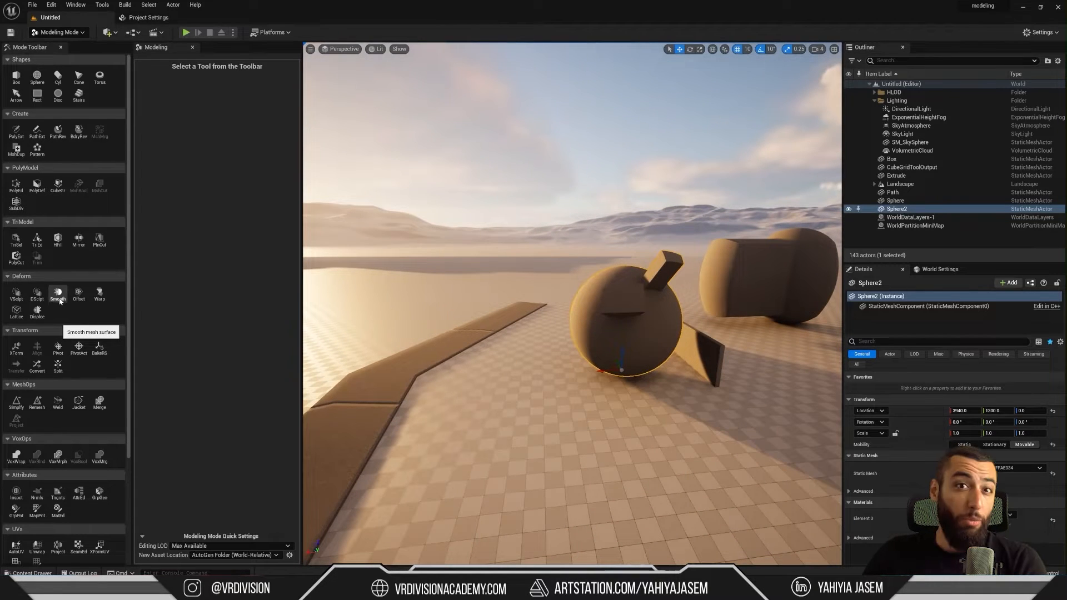
Step: Apply Deform > Smooth to Sphere2 with Steps set to 14
{"action": "left_click", "coordinate": [58, 292]}
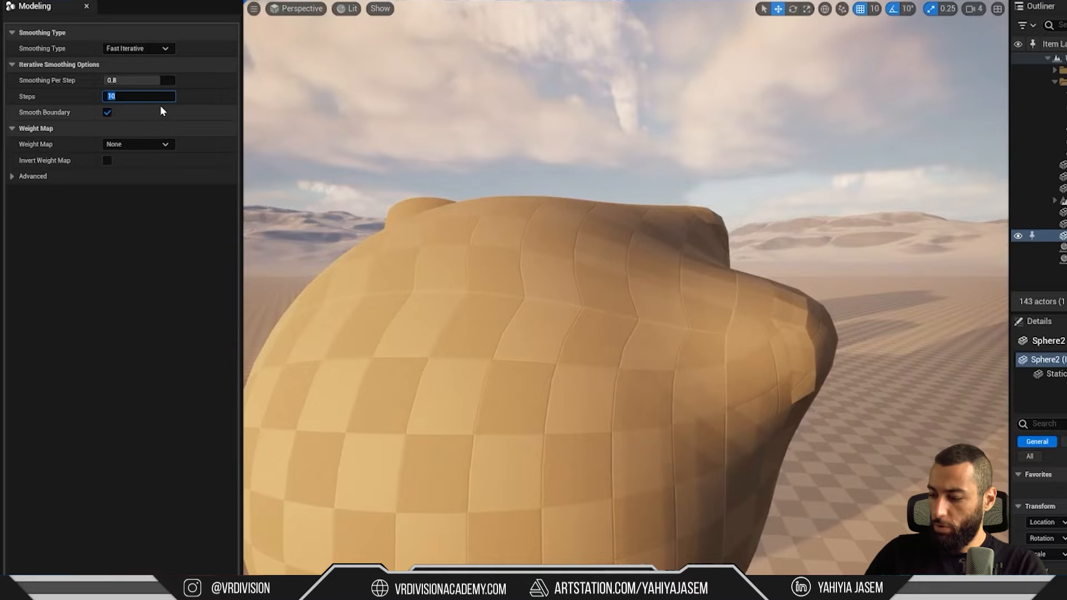
{"action": "type", "text": "1"}
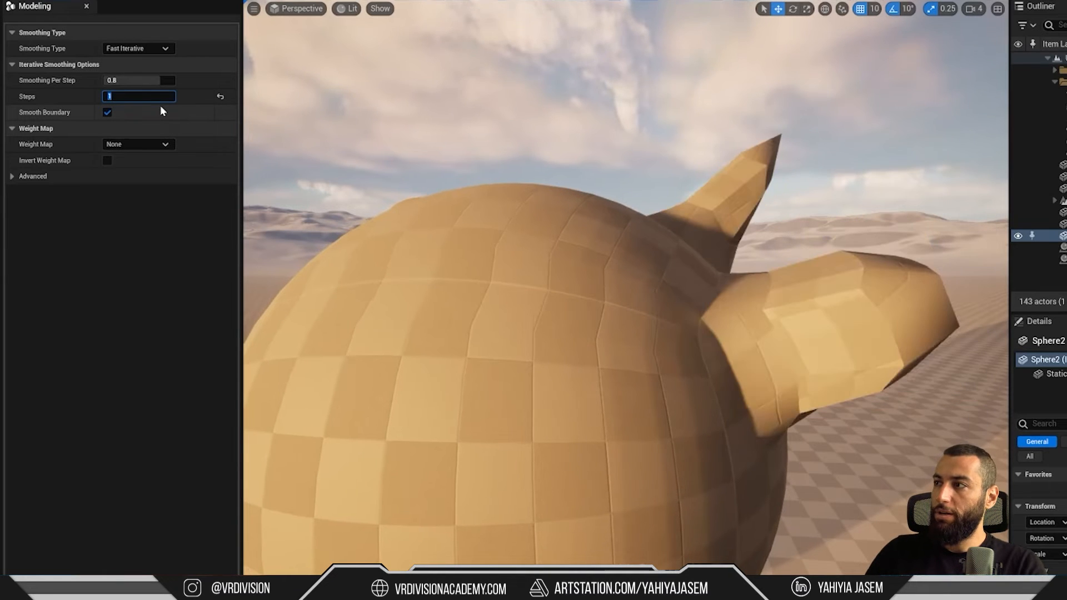
{"action": "type", "text": "4"}
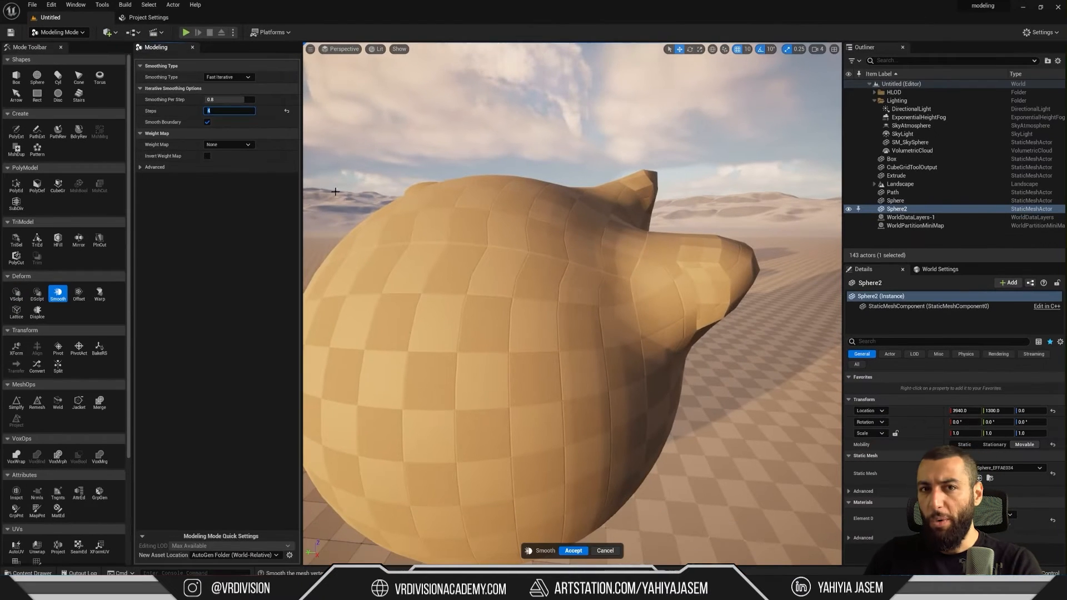
{"action": "left_click", "coordinate": [573, 550]}
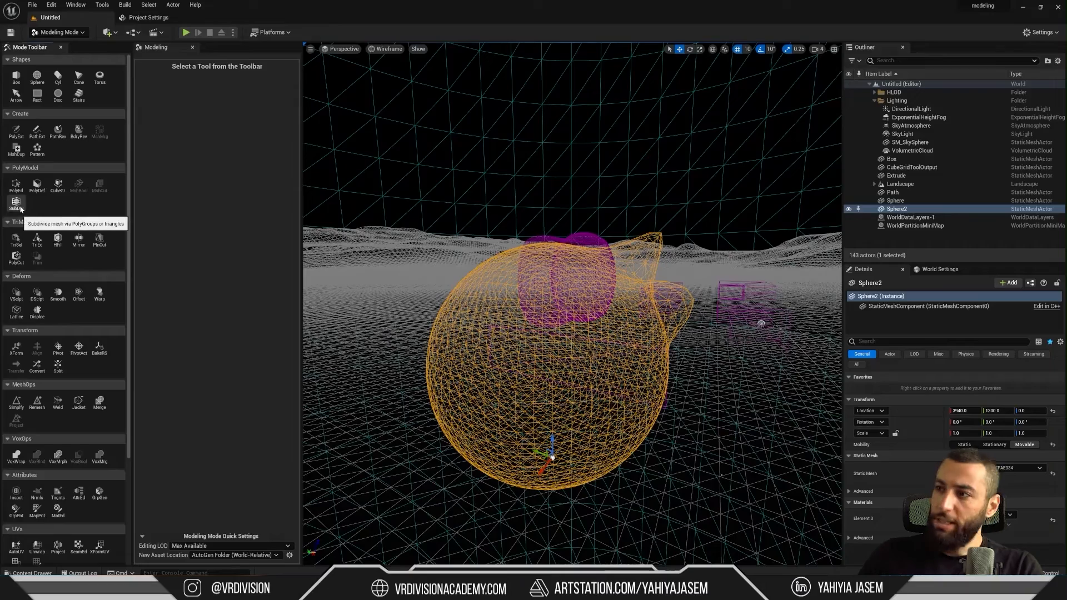
Step: Apply Catmull-Clark SubDiv at Subdivision Level 3 to the smoothed sphere
{"action": "left_click", "coordinate": [15, 203]}
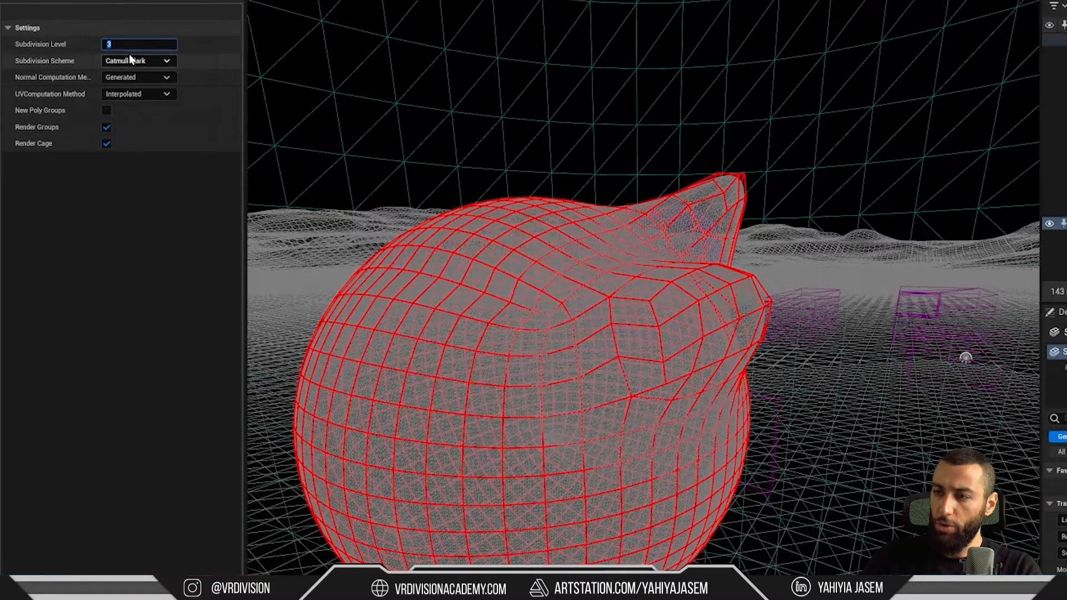
{"action": "type", "text": "1"}
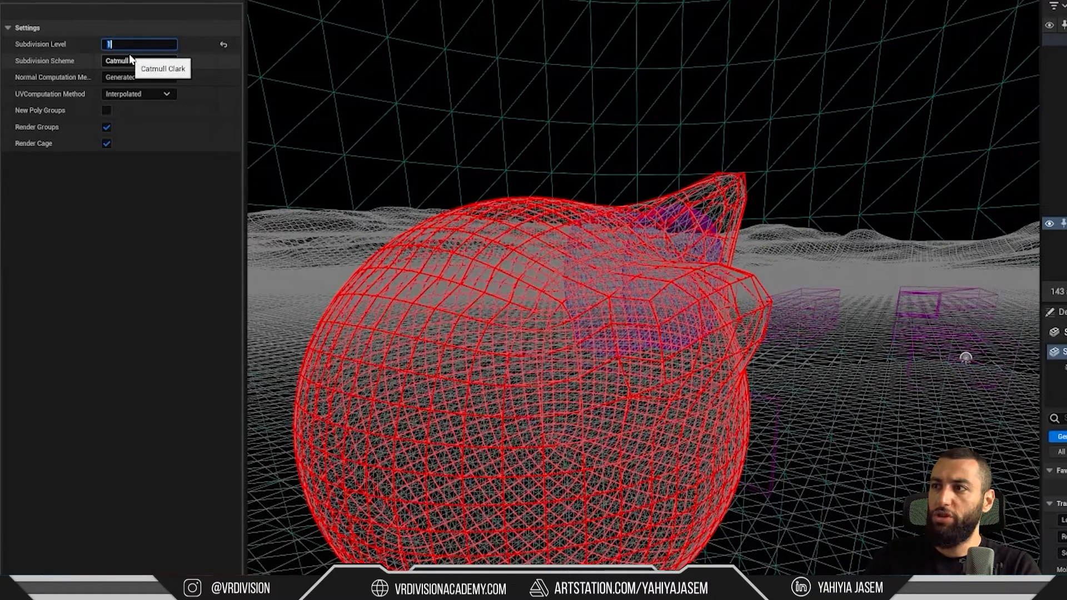
{"action": "type", "text": "3"}
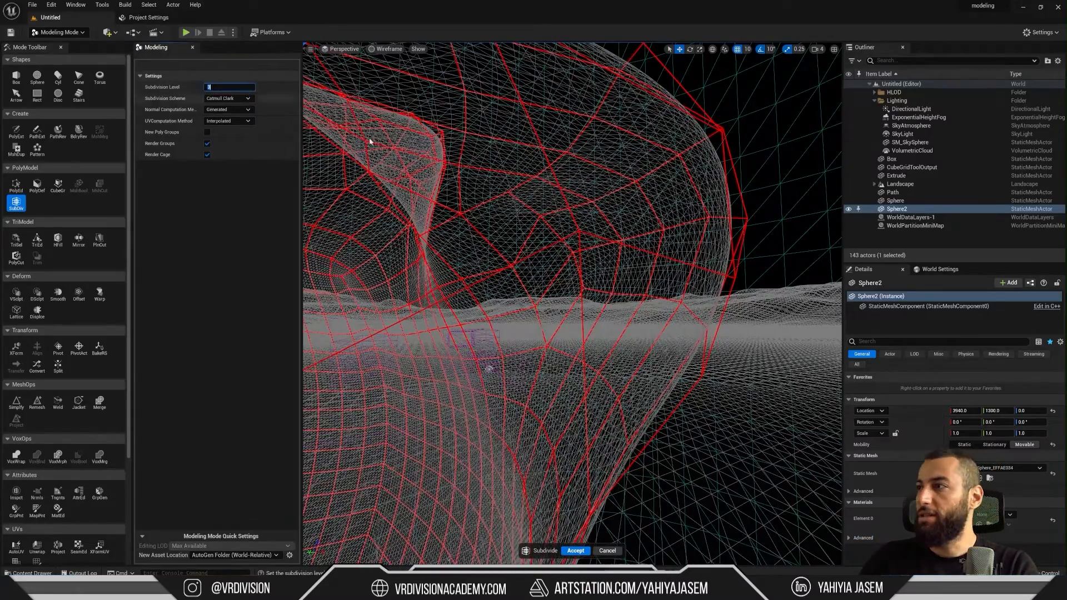
{"action": "type", "text": "3"}
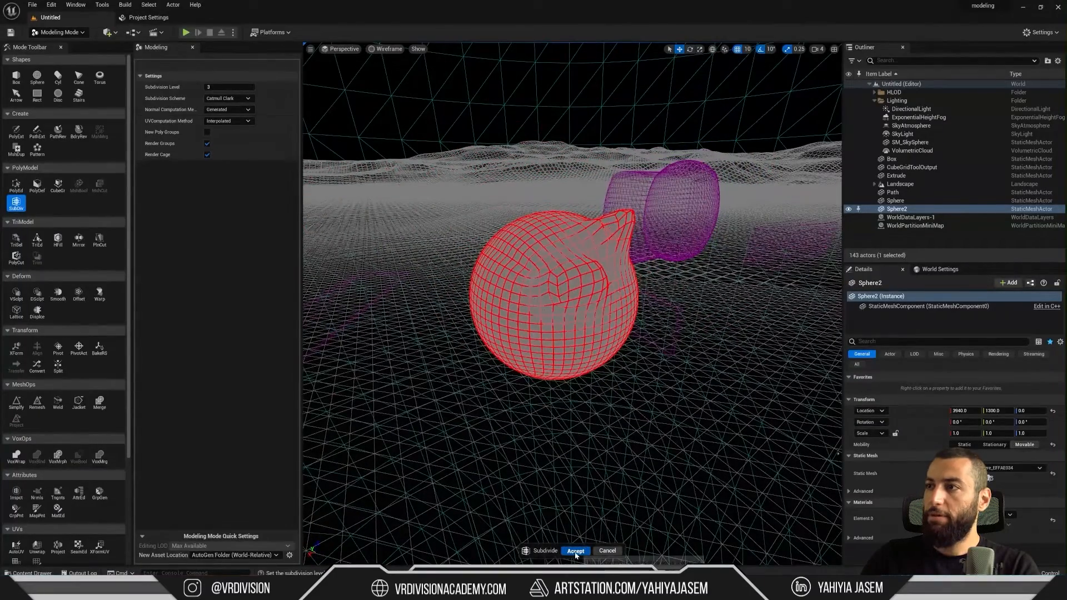
{"action": "left_click", "coordinate": [575, 550]}
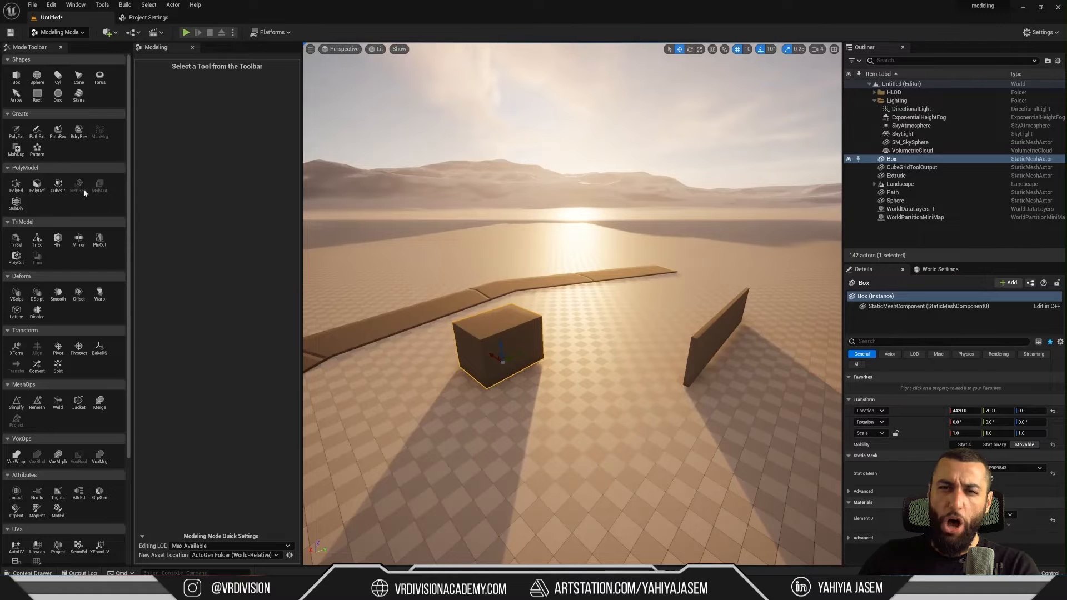
{"action": "mouse_move", "coordinate": [78, 185]}
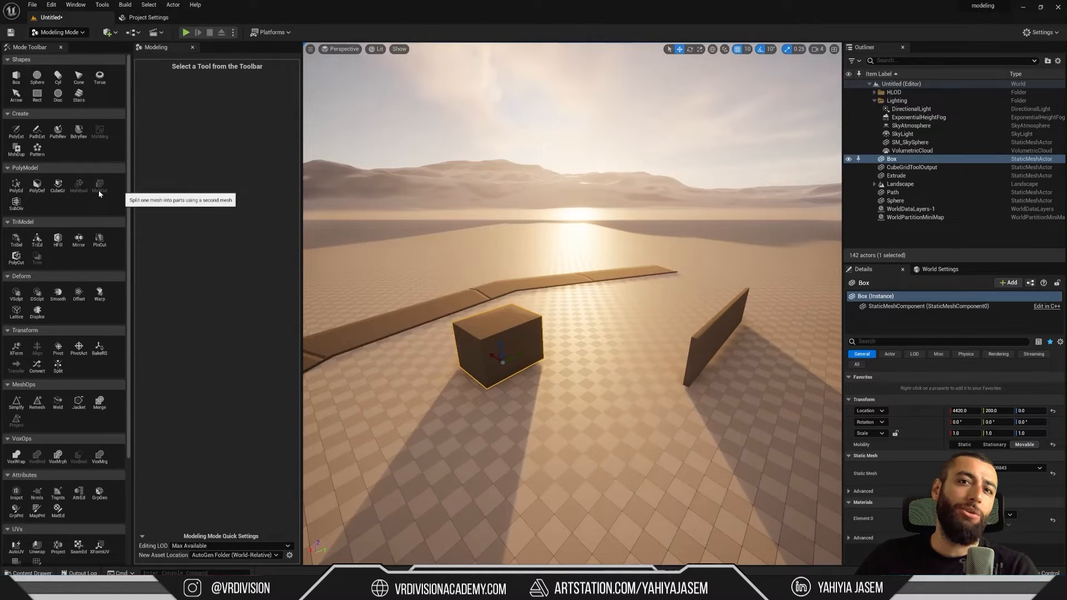
{"action": "mouse_move", "coordinate": [609, 278]}
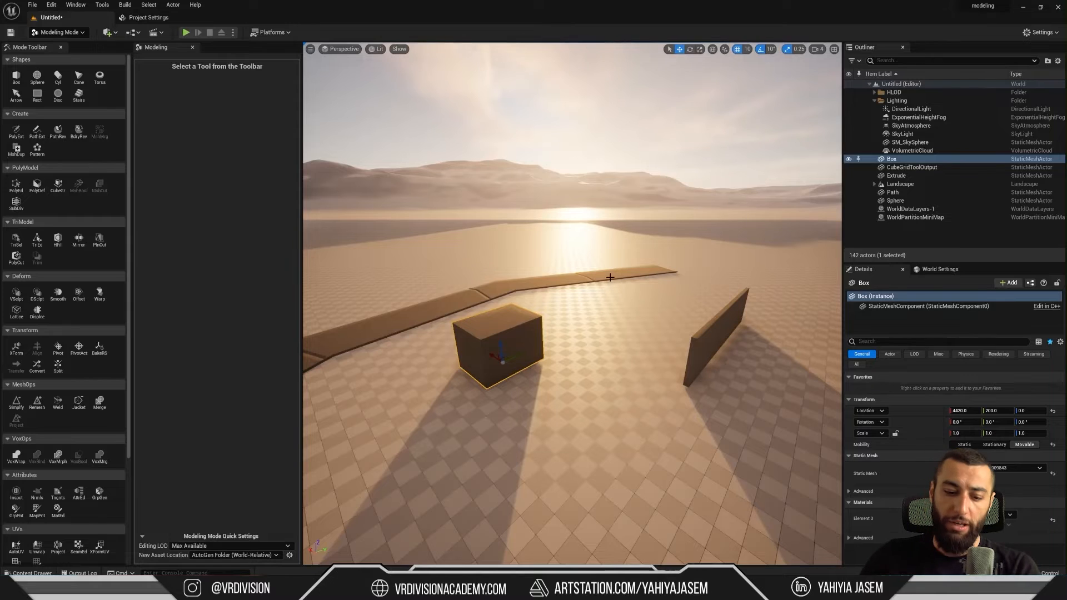
{"action": "key", "text": "Ctrl"}
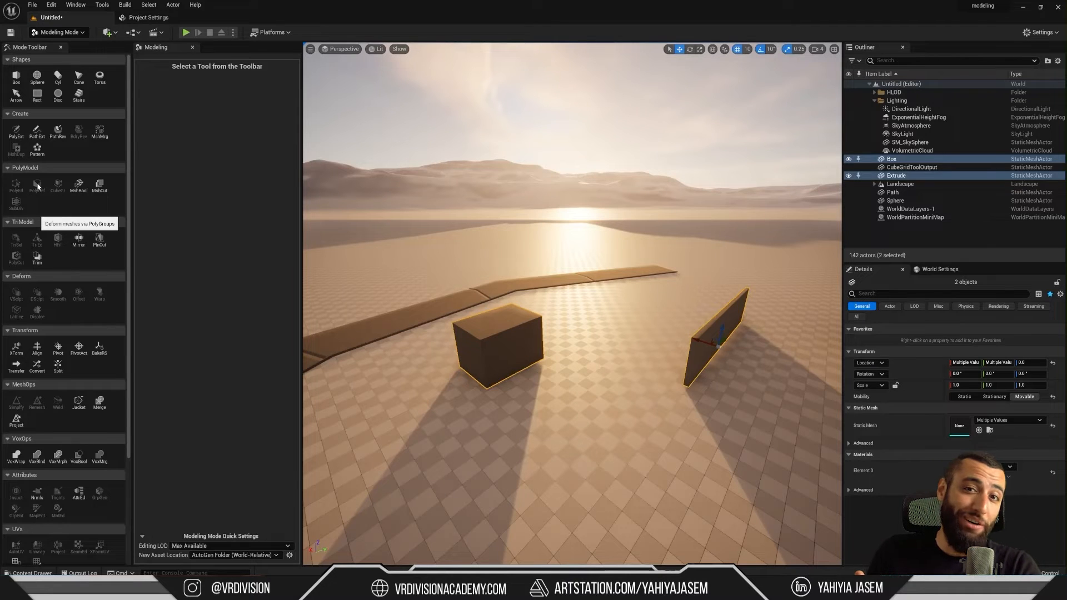
{"action": "mouse_move", "coordinate": [78, 185]}
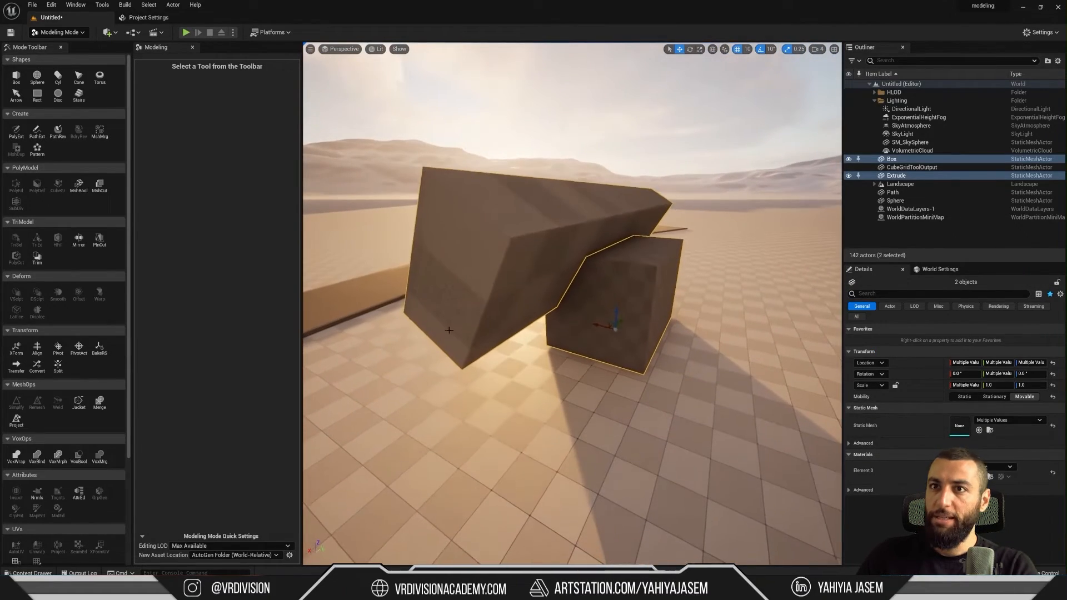
{"action": "left_click", "coordinate": [78, 187]}
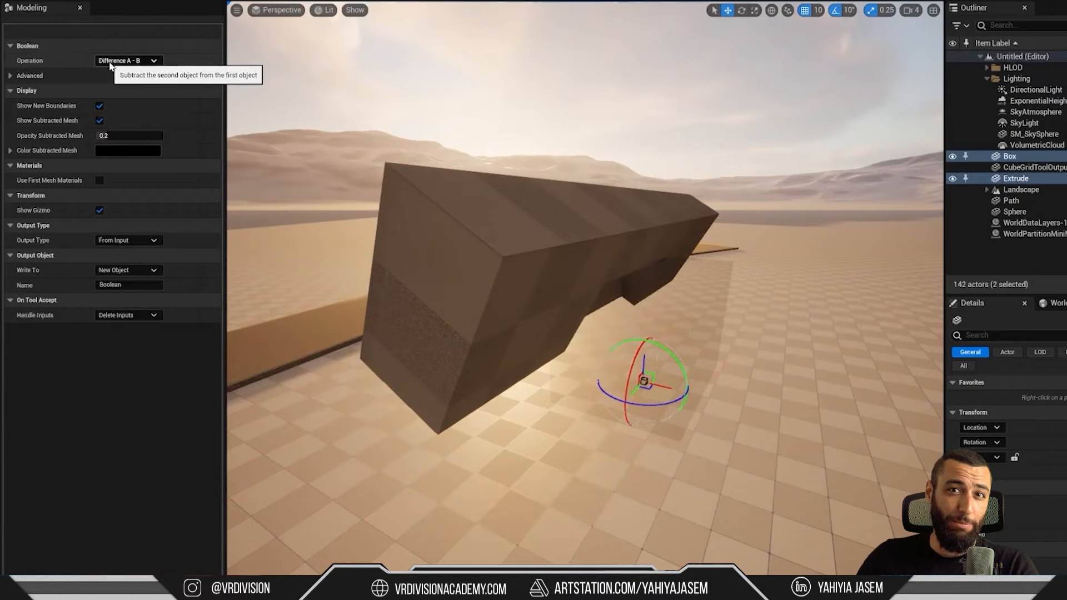
{"action": "left_click", "coordinate": [128, 60]}
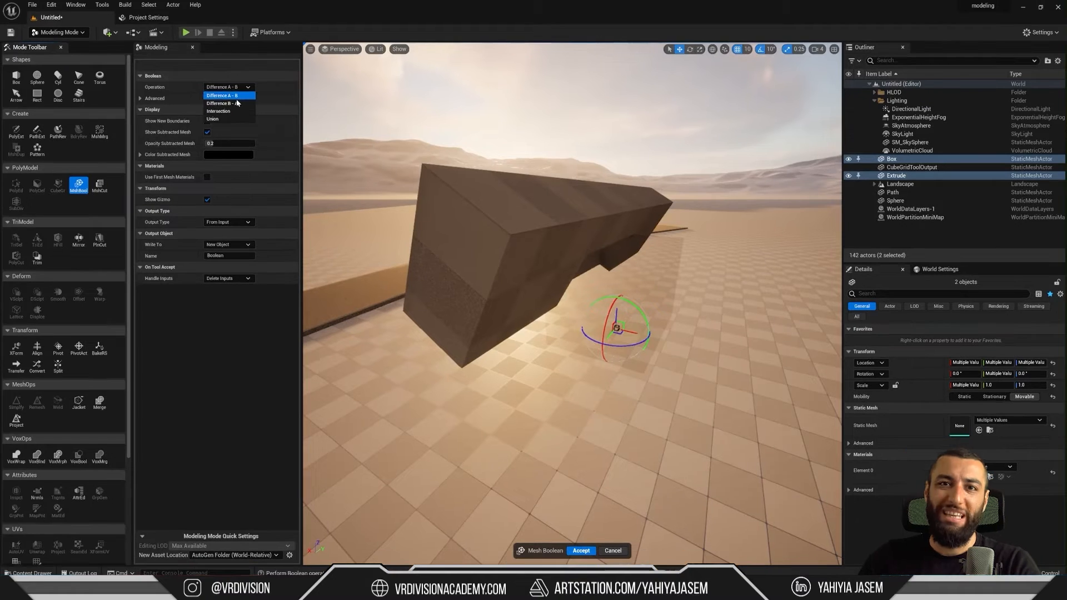
{"action": "left_click", "coordinate": [581, 551]}
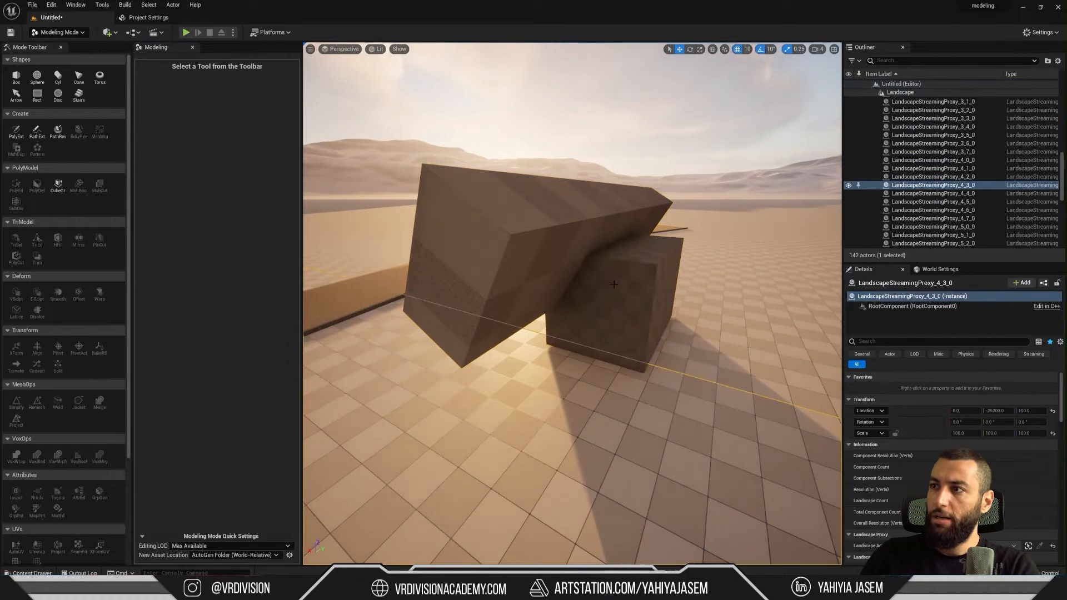
{"action": "left_click", "coordinate": [613, 306]}
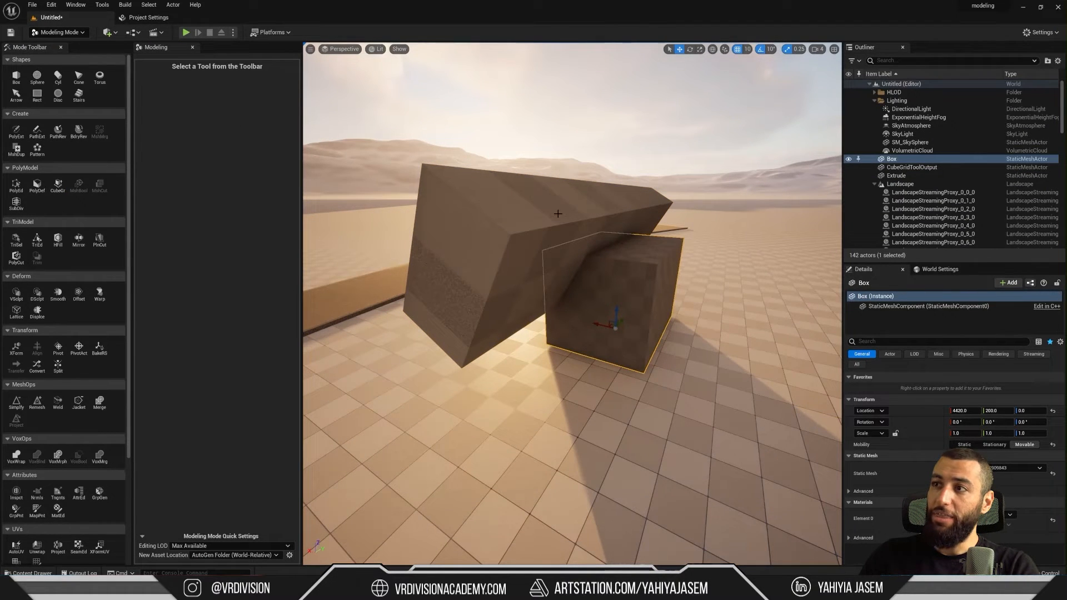
{"action": "left_click", "coordinate": [897, 175]}
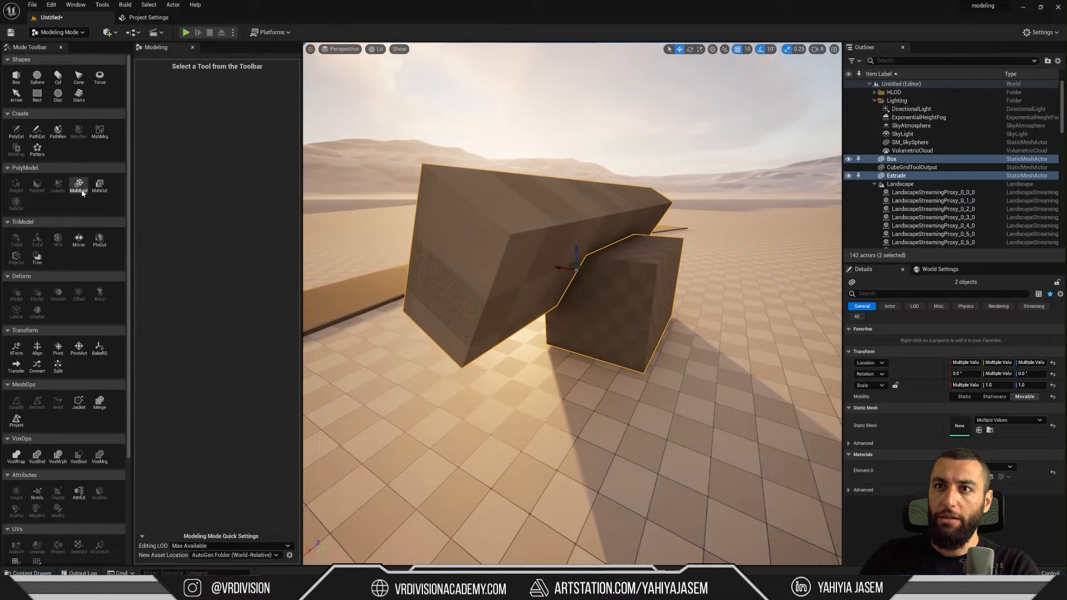
Step: Subtract Extrude from Box using MshBool with Difference A - B
{"action": "left_click", "coordinate": [79, 184]}
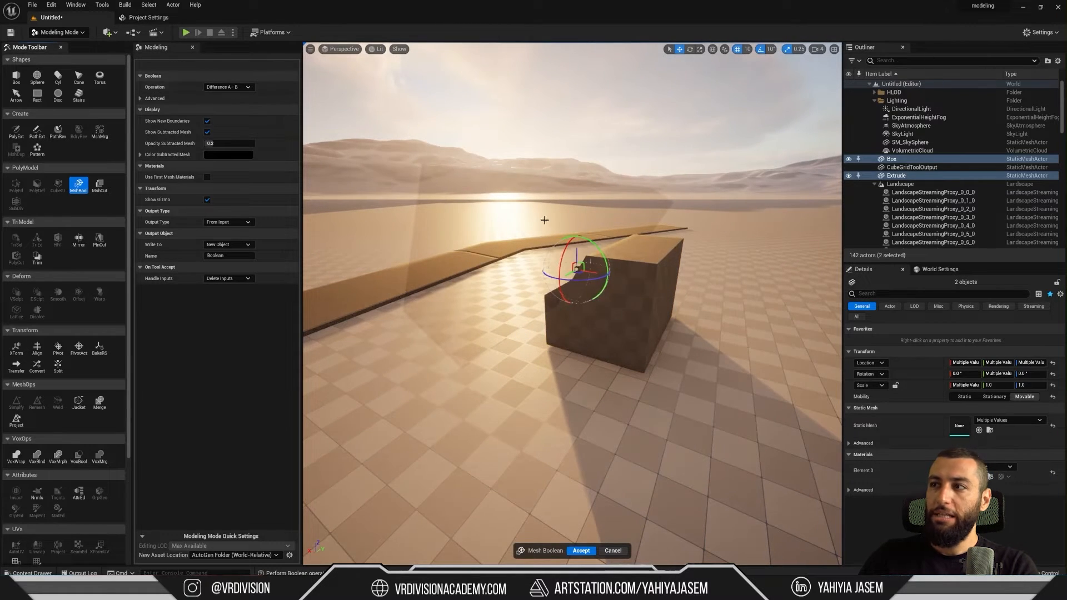
{"action": "mouse_move", "coordinate": [494, 178]}
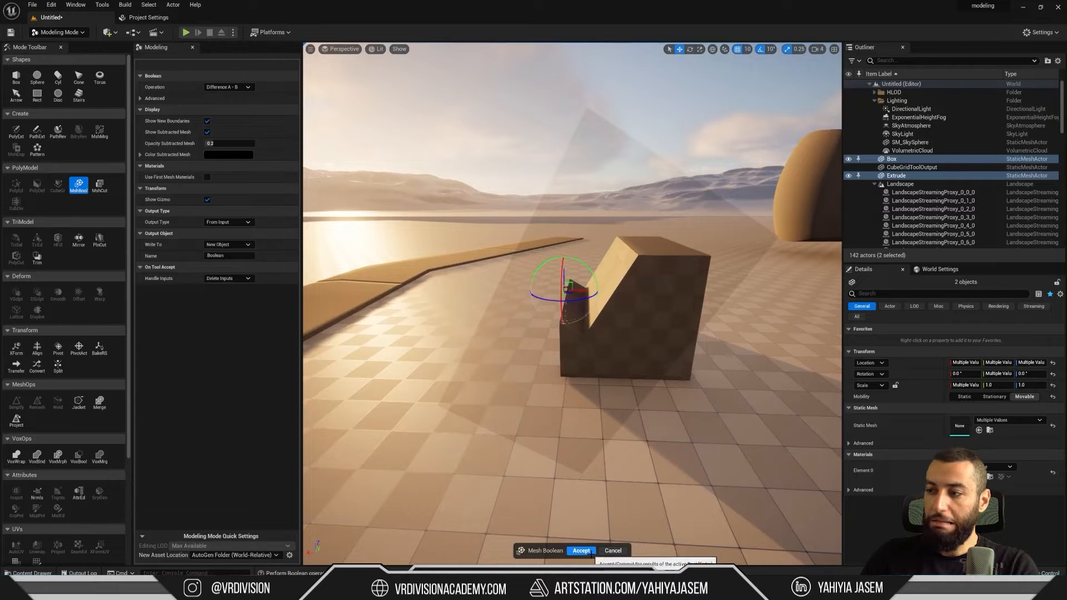
{"action": "left_click", "coordinate": [580, 550]}
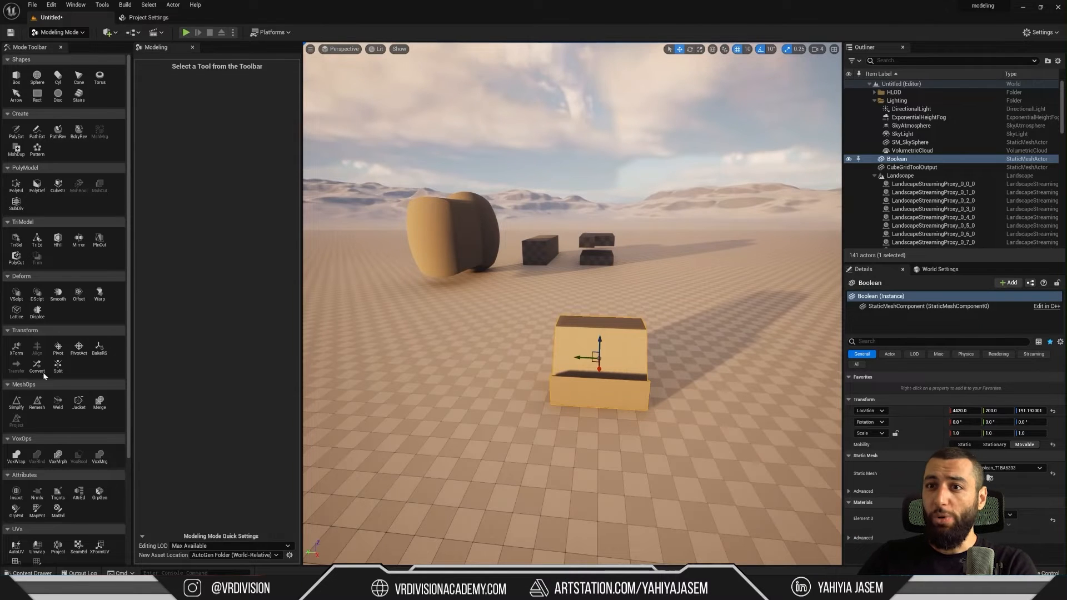
Step: Alt-drag the Boolean actor's gizmo to place a copy beside the original
{"action": "scroll", "scroll_direction": "down", "scroll_amount": 3}
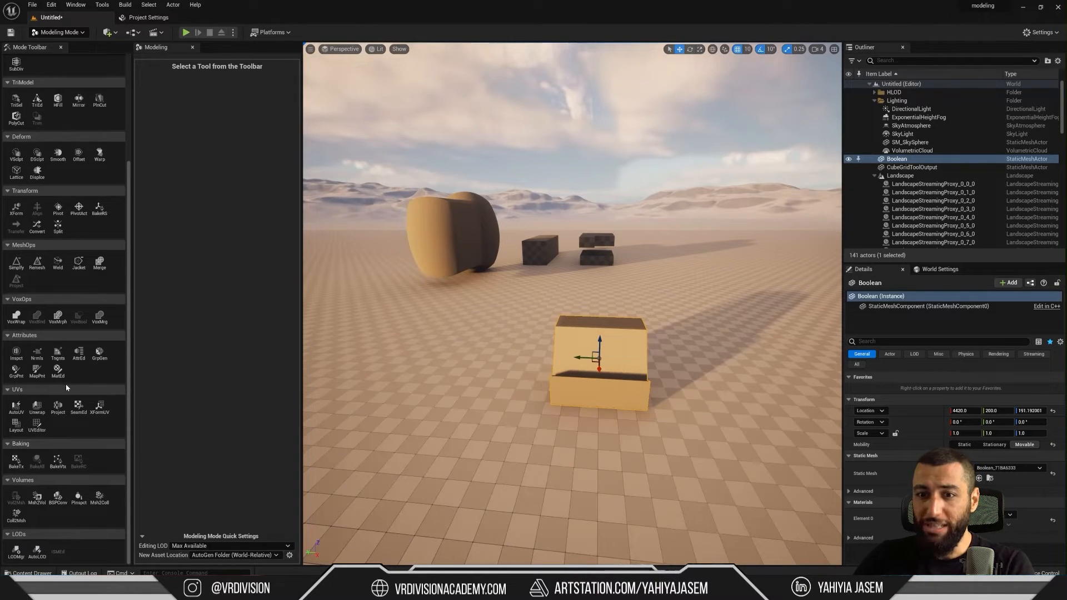
{"action": "key", "text": "alt"}
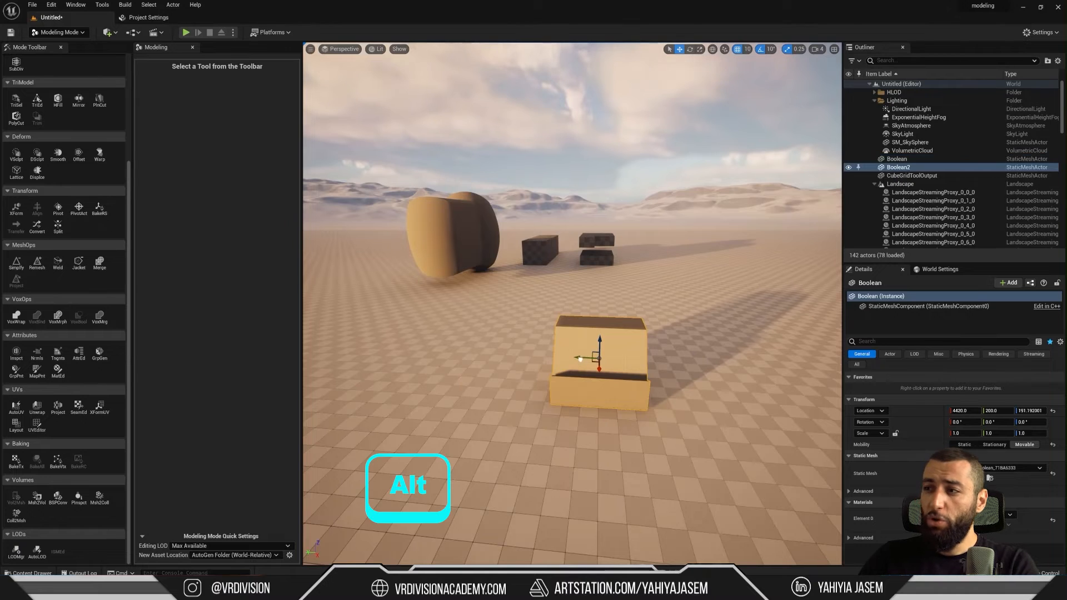
{"action": "left_click_drag", "start_coordinate": [599, 360], "coordinate": [421, 347]}
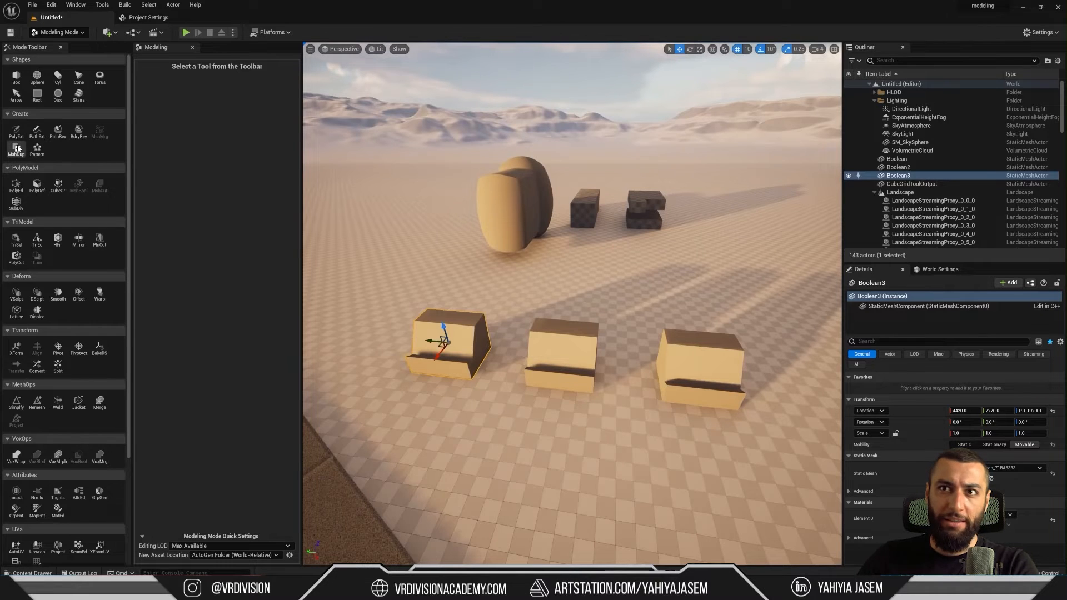
{"action": "mouse_move", "coordinate": [16, 148]}
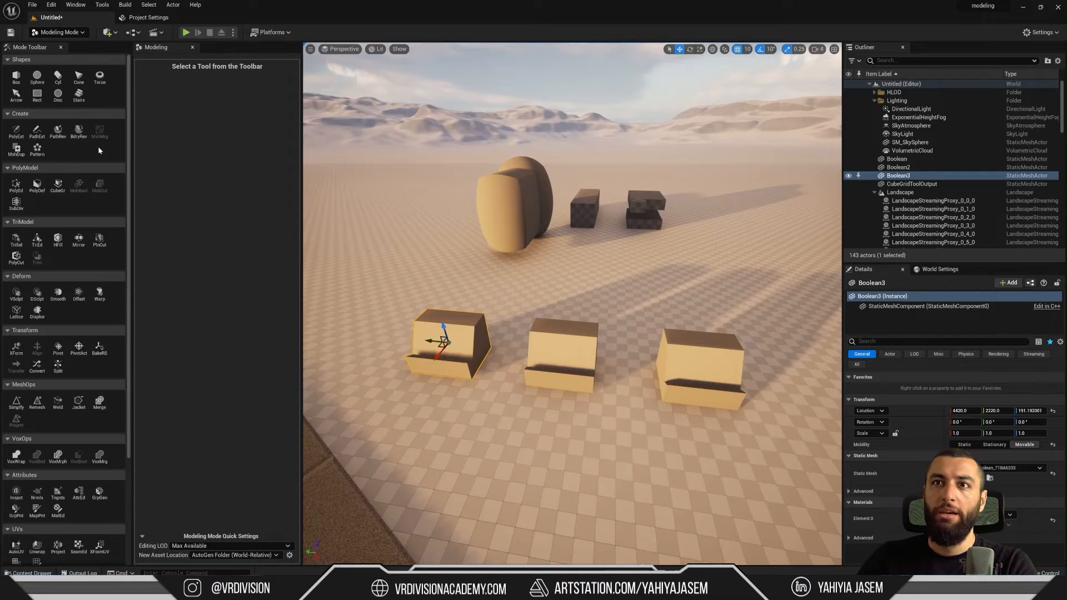
Step: Rebuild Boolean3 as a new duplicate mesh with MshDup
{"action": "left_click", "coordinate": [15, 131]}
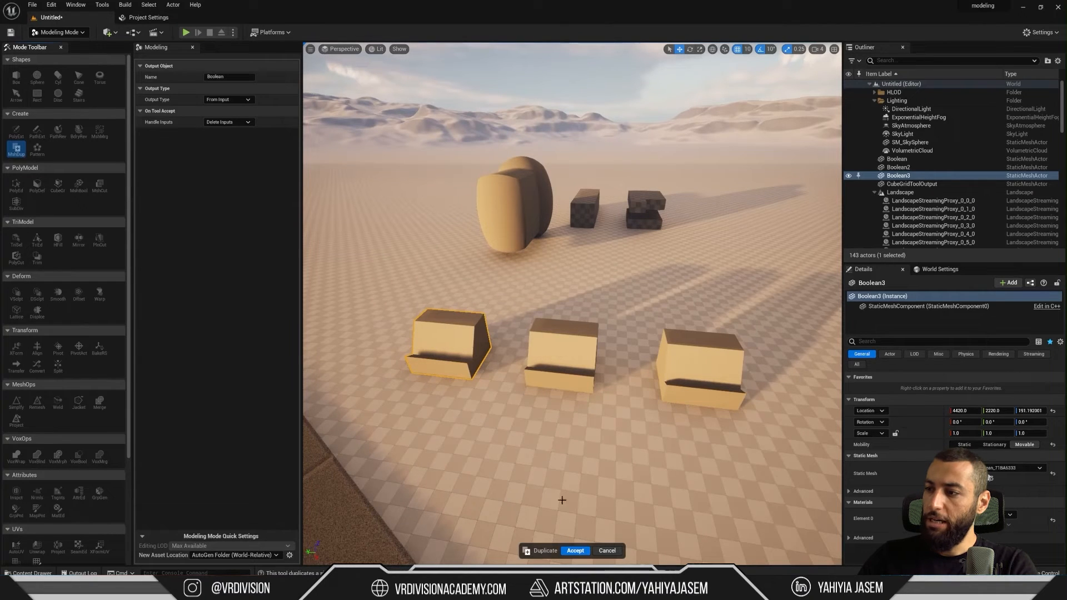
{"action": "left_click", "coordinate": [544, 550]}
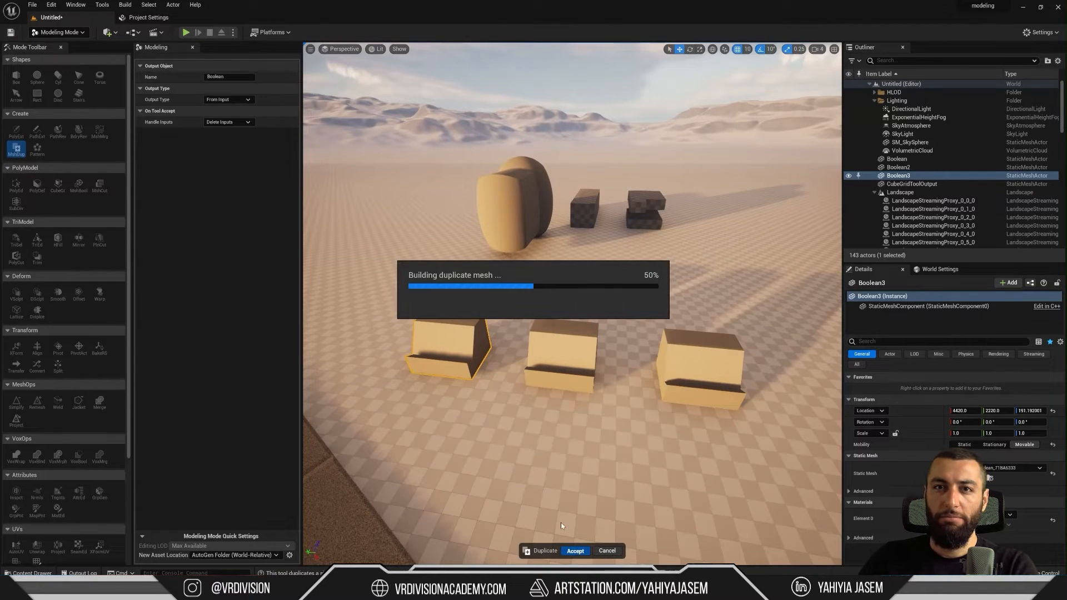
{"action": "left_click", "coordinate": [575, 551]}
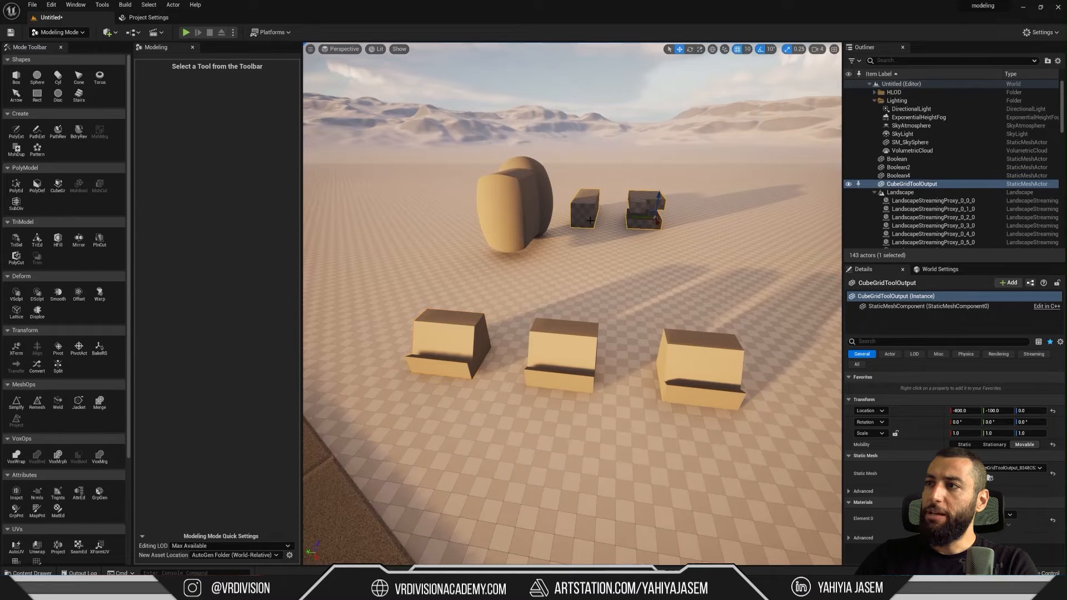
Step: Place a small torus onto a notched box's surface
{"action": "left_click", "coordinate": [16, 79]}
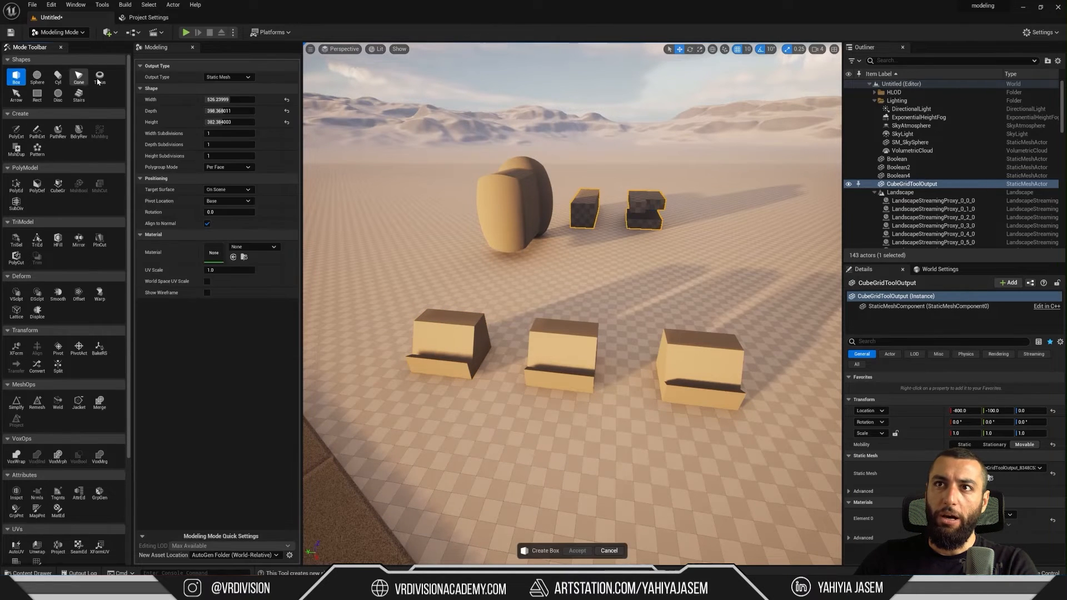
{"action": "left_click", "coordinate": [100, 76]}
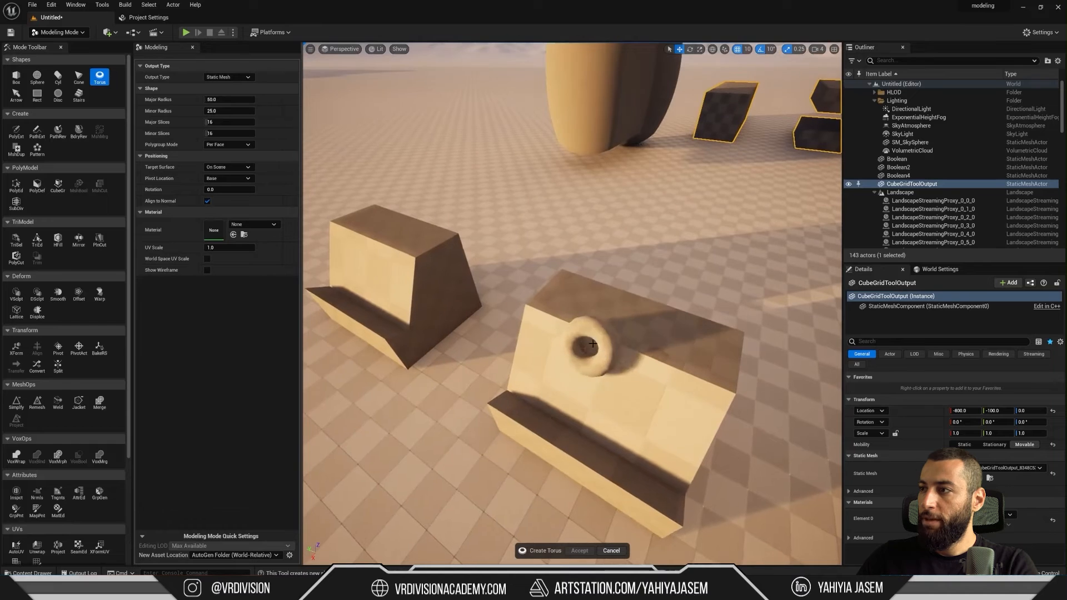
{"action": "left_click", "coordinate": [579, 551]}
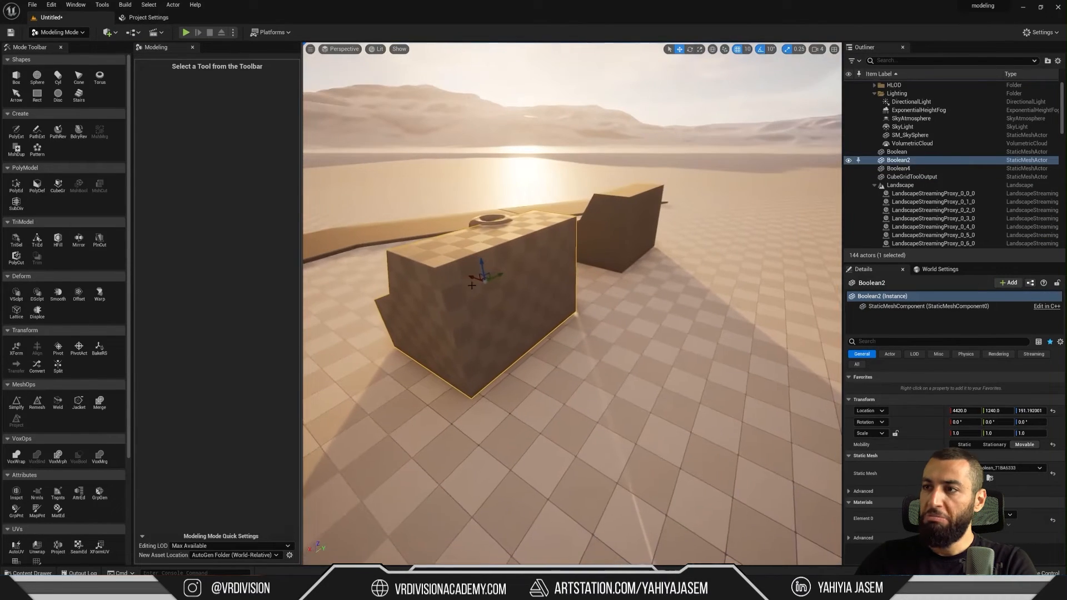
Step: In PolyEdit, select Boolean2's end face and push it out into a long bar
{"action": "left_click", "coordinate": [15, 185]}
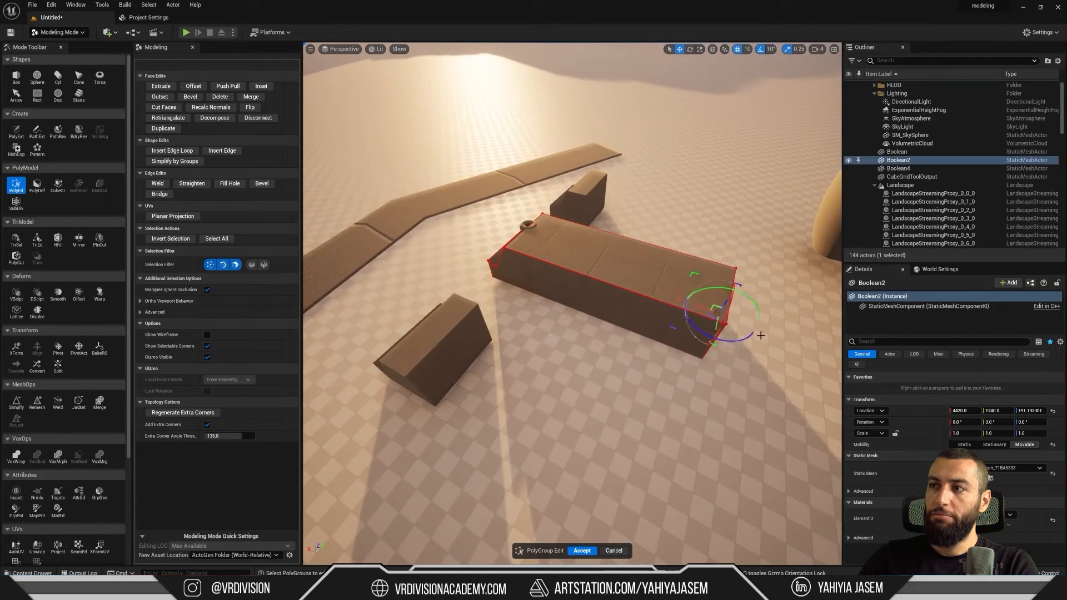
{"action": "left_click", "coordinate": [581, 550]}
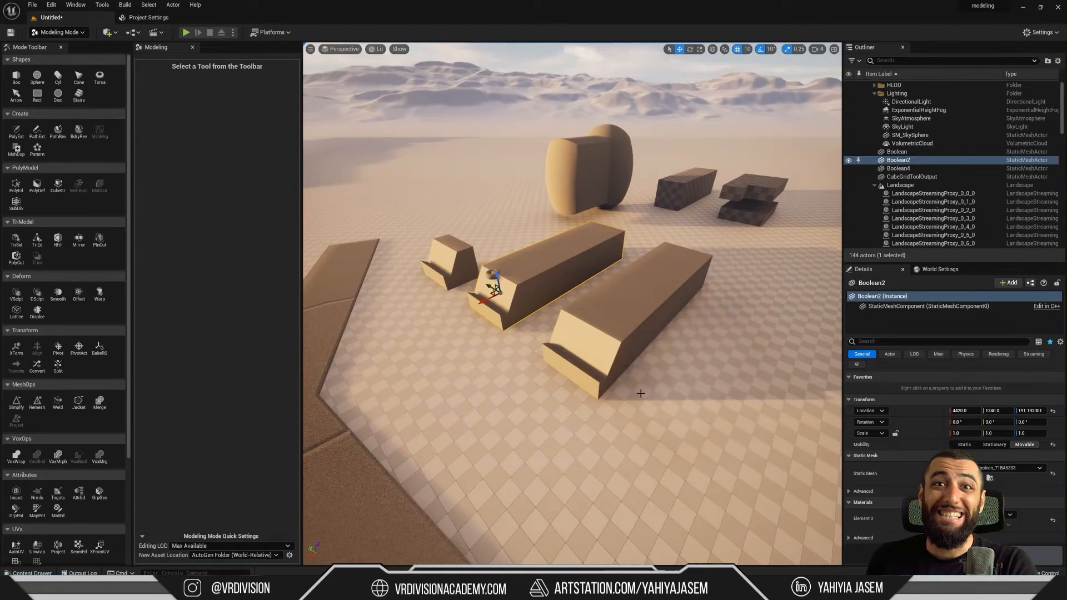
{"action": "key", "text": "ctrl+b"}
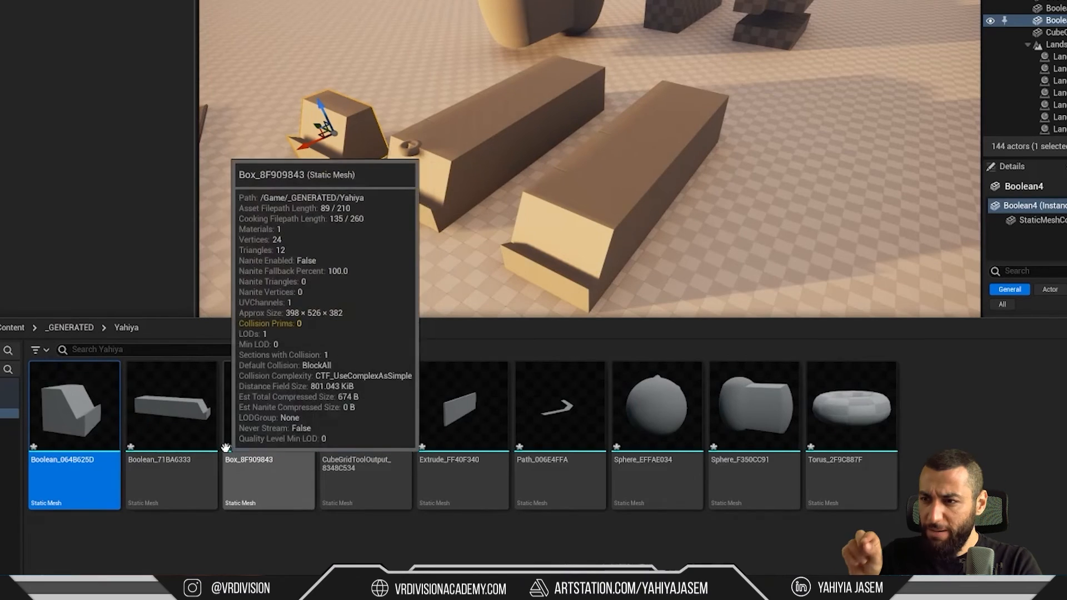
{"action": "mouse_move", "coordinate": [665, 397]}
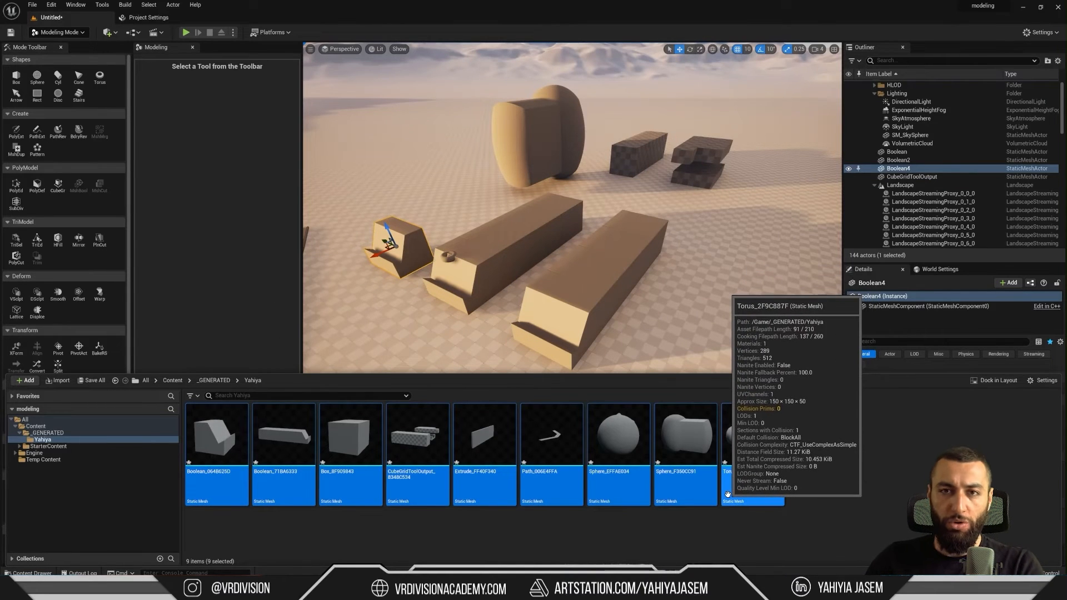
Step: Select the torus in _GENERATED/Yahiya and save all modified mesh assets
{"action": "left_click", "coordinate": [751, 436]}
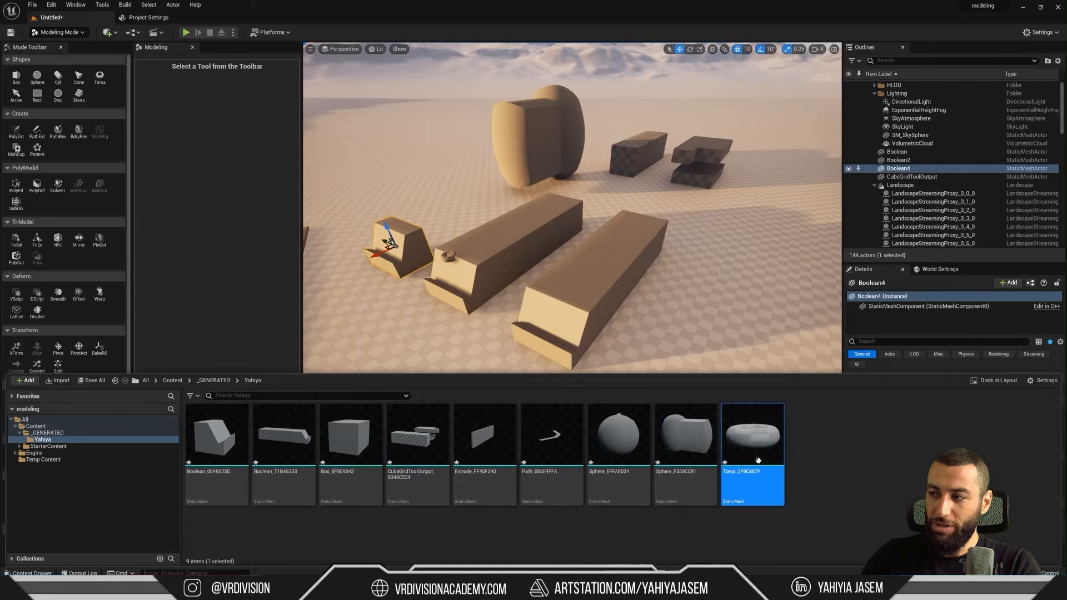
{"action": "key", "text": "ctrl+s"}
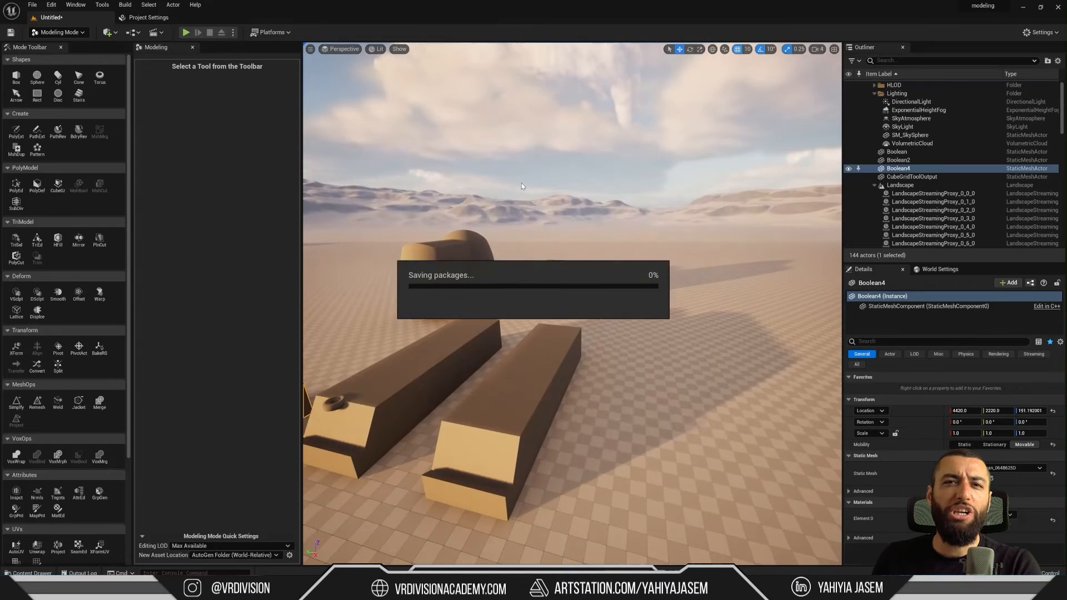
Step: Save the level as a new map named 'test' in /All/Game
{"action": "key", "text": "ctrl+shift+s"}
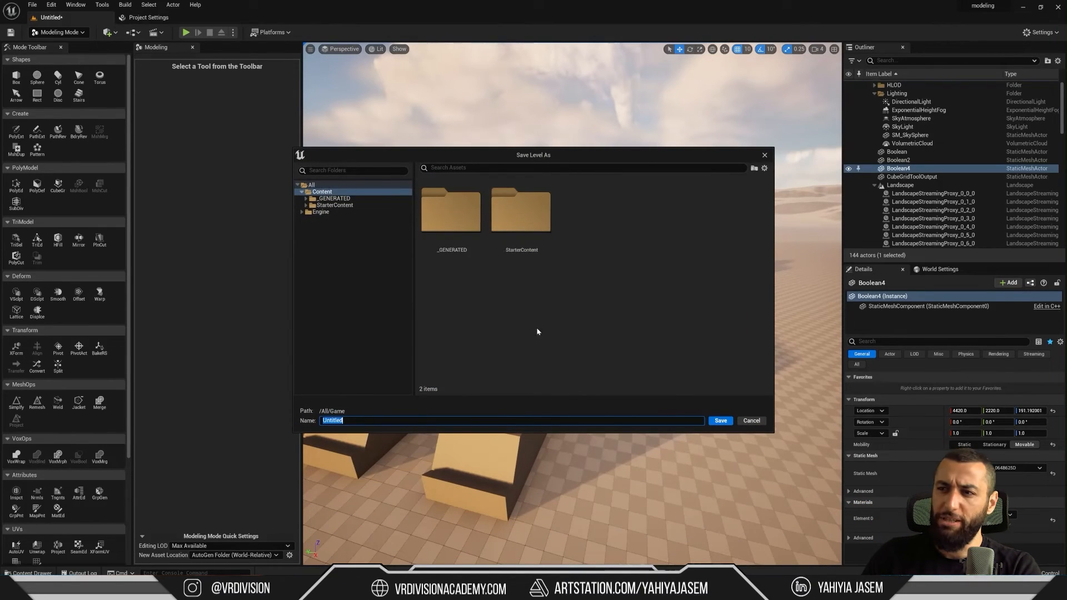
{"action": "type", "text": "tes"}
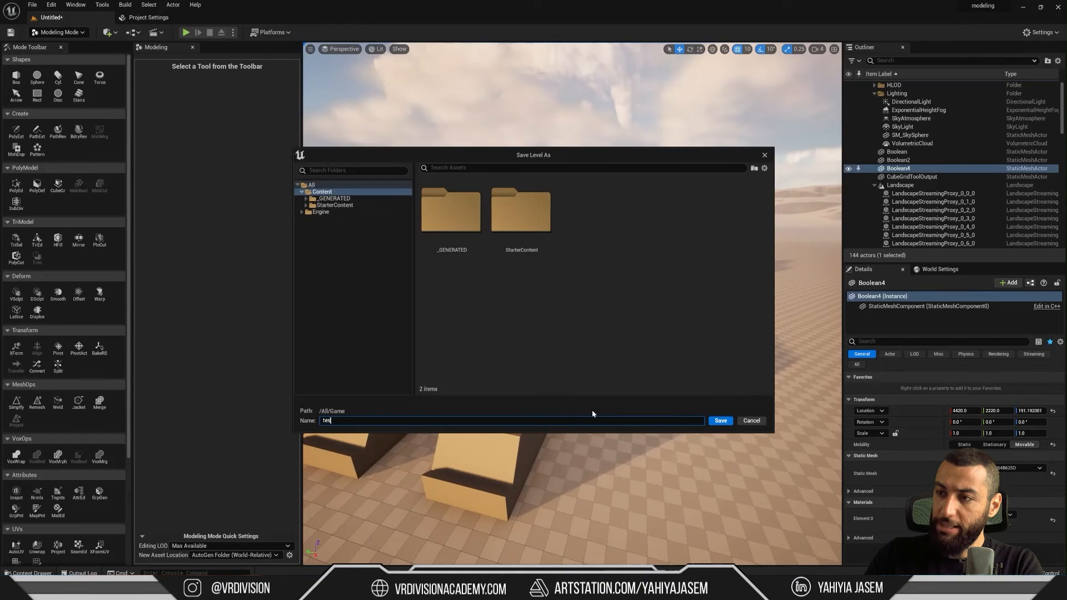
{"action": "left_click", "coordinate": [720, 420]}
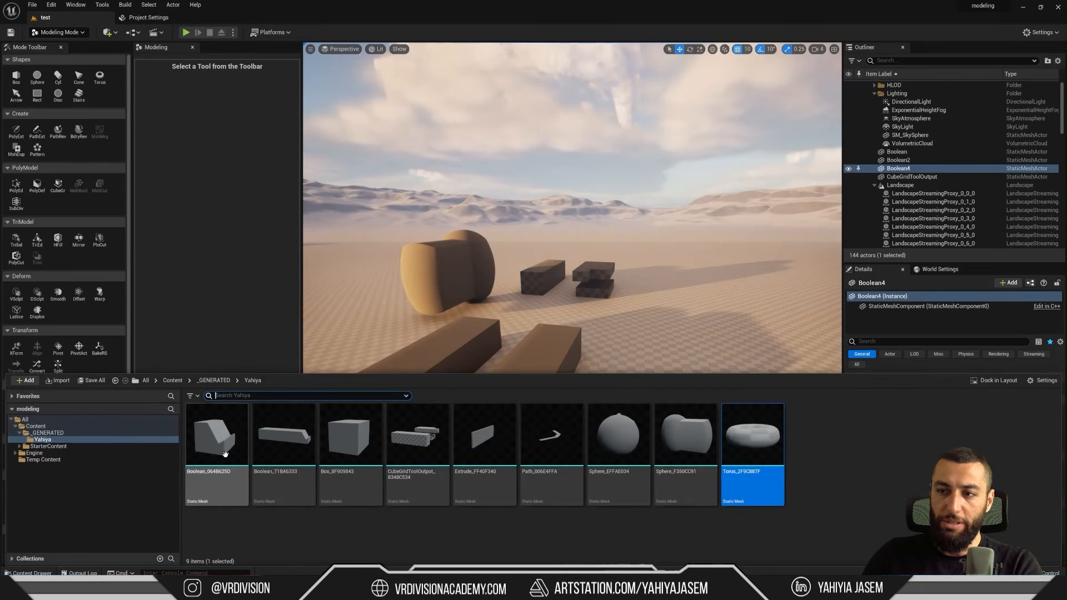
{"action": "mouse_move", "coordinate": [752, 442]}
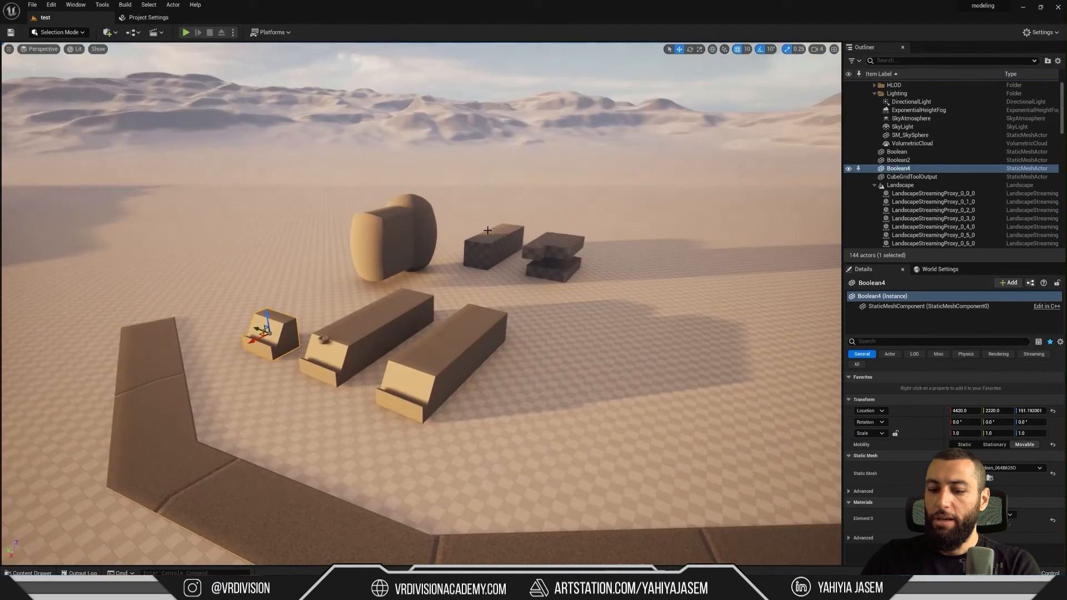
{"action": "key", "text": "shift+1"}
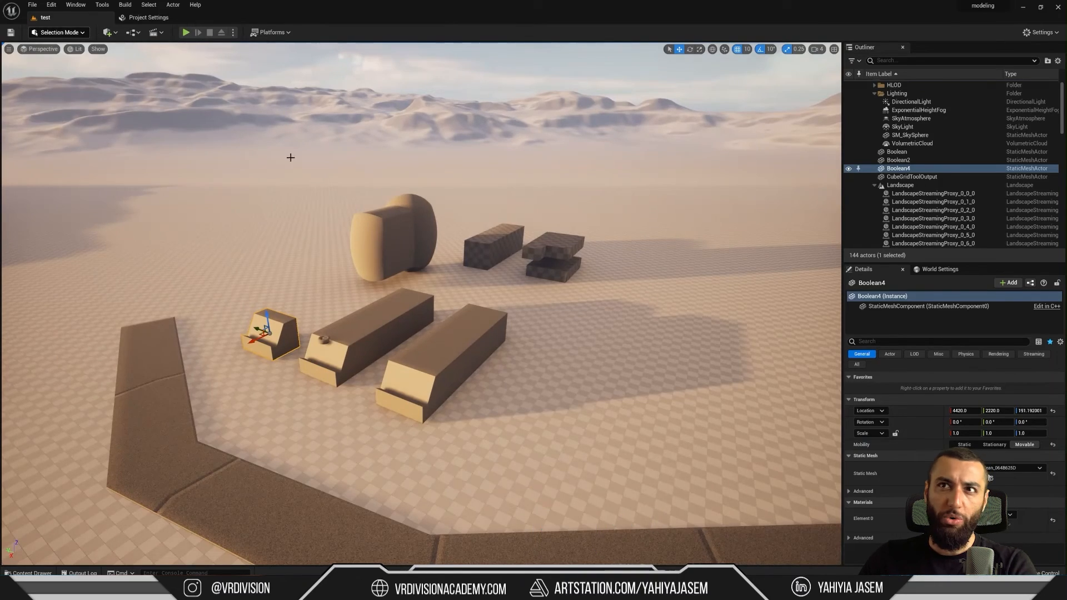
{"action": "key", "text": "shift+5"}
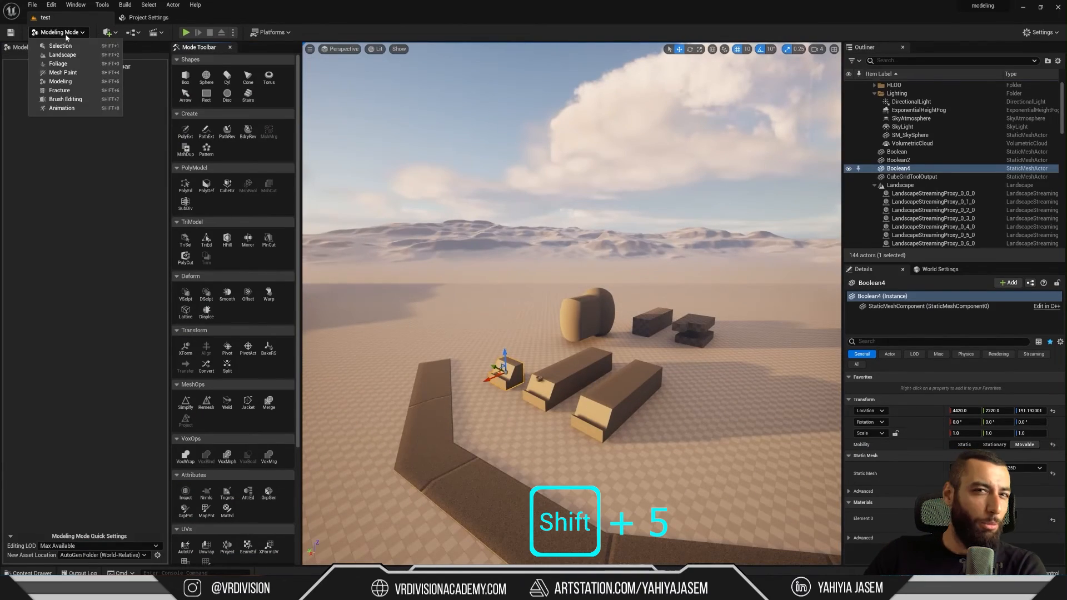
{"action": "key", "text": "shift+5"}
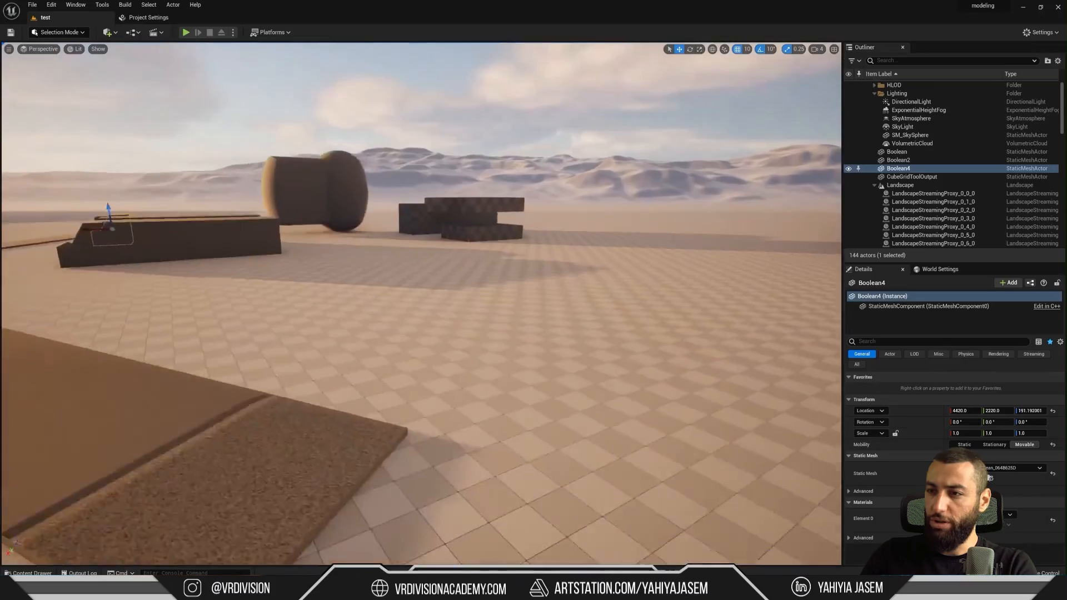